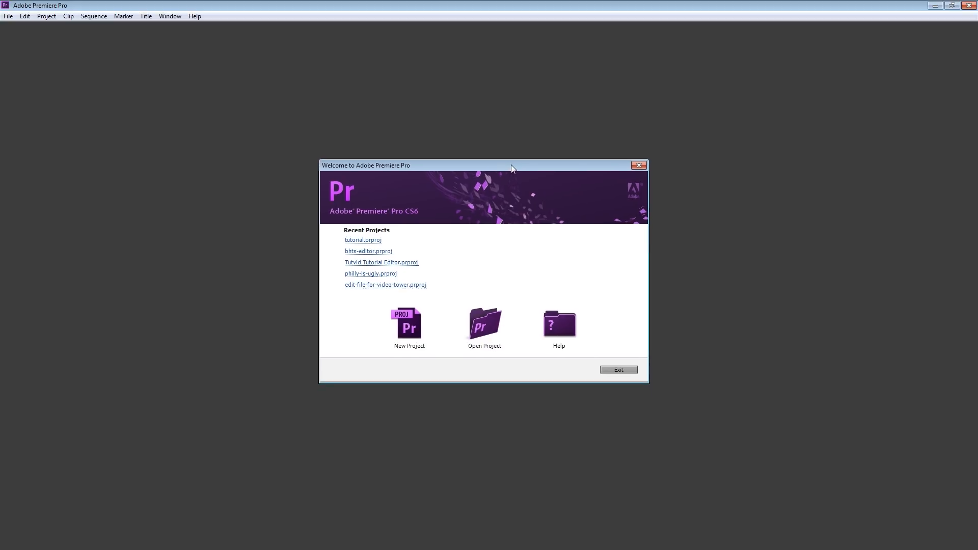
mouse_move(601, 305)
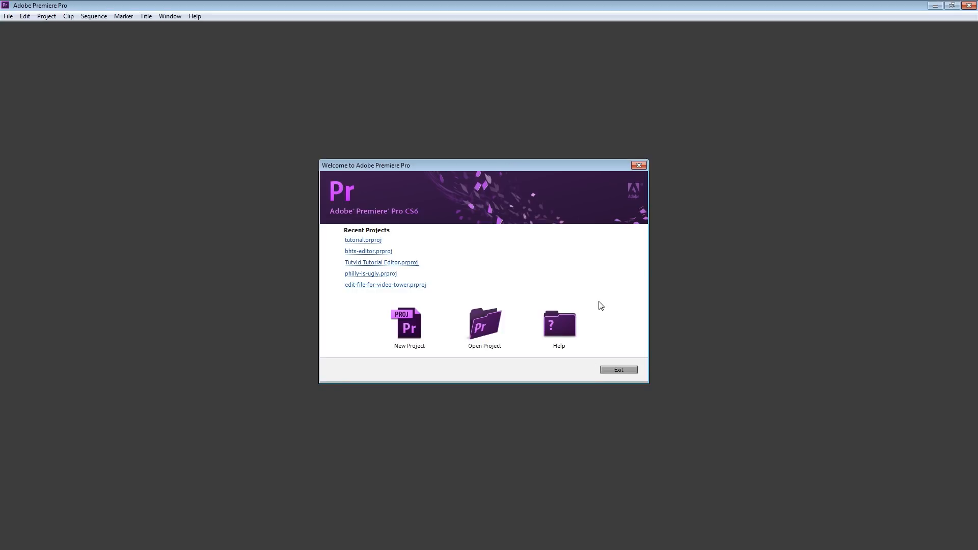
mouse_move(594, 297)
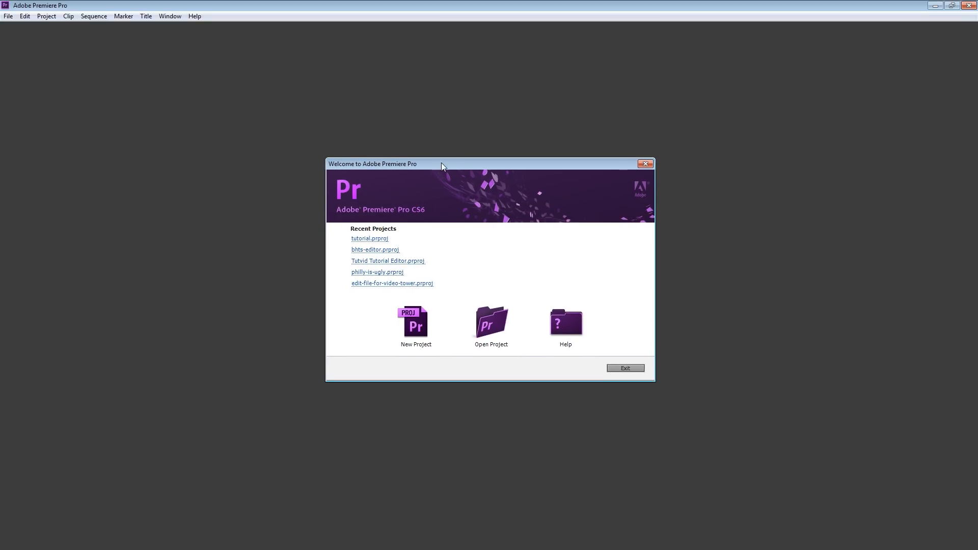
mouse_move(414, 334)
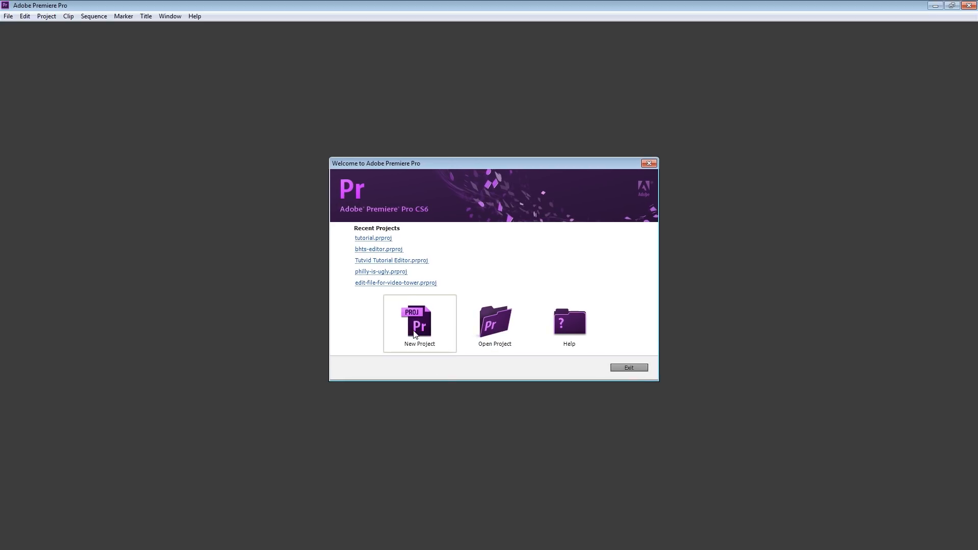
Step: Navigate Bridge from Philadelphia Time Lapse 2013 through _AfterEffects-Timelapse into the 081013 folder
click(419, 323)
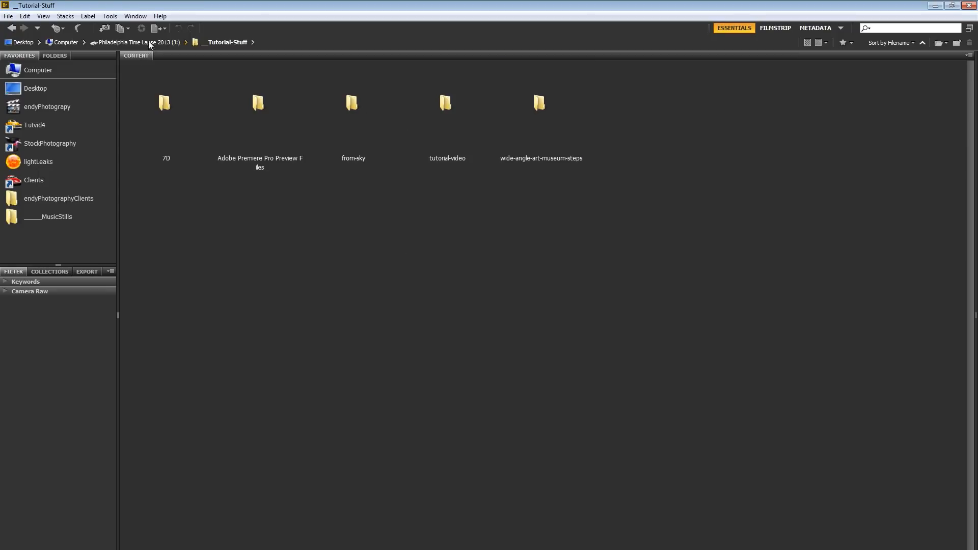
click(148, 42)
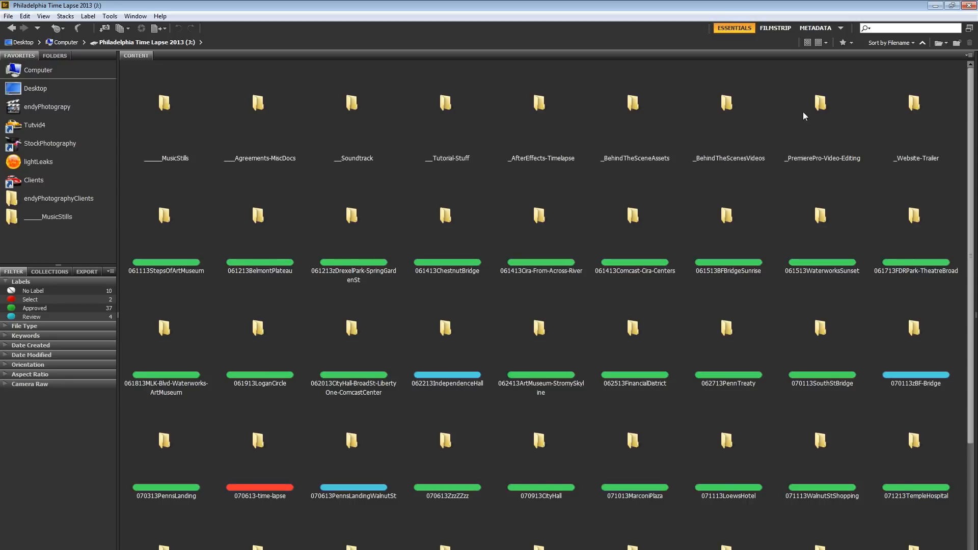
double_click(541, 105)
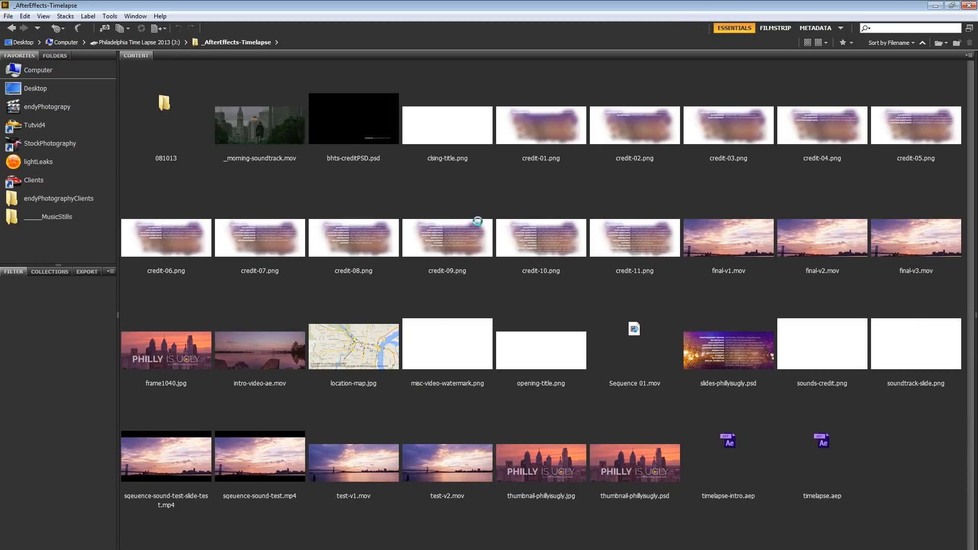
click(165, 117)
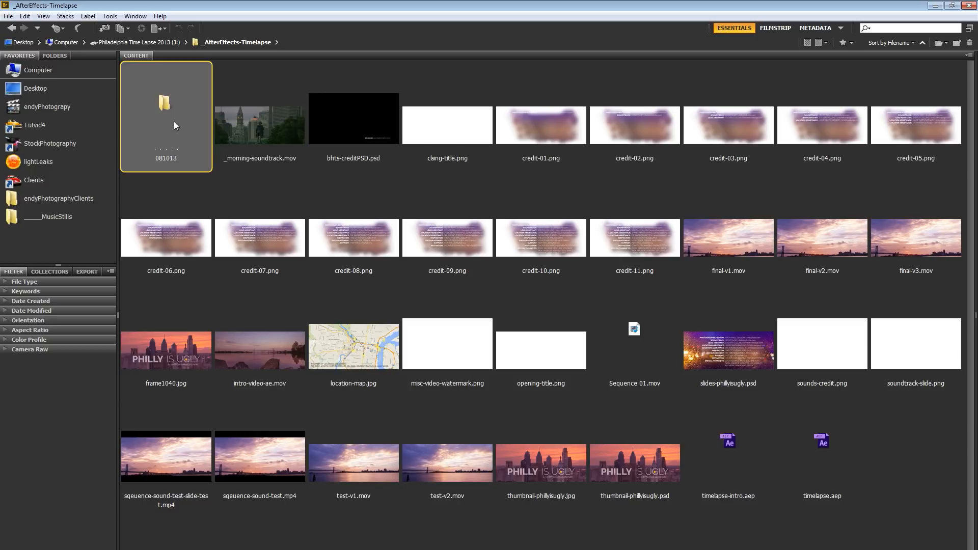
double_click(165, 105)
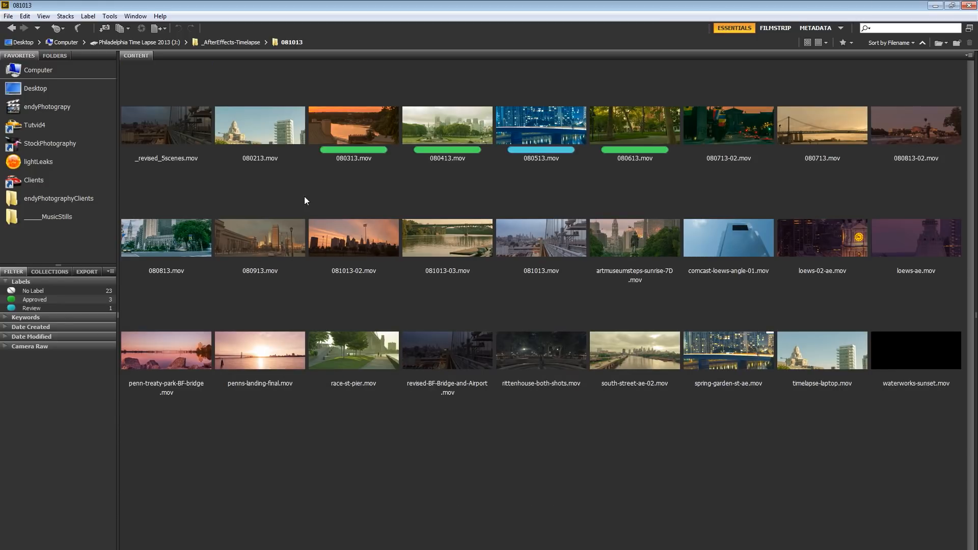
mouse_move(897, 240)
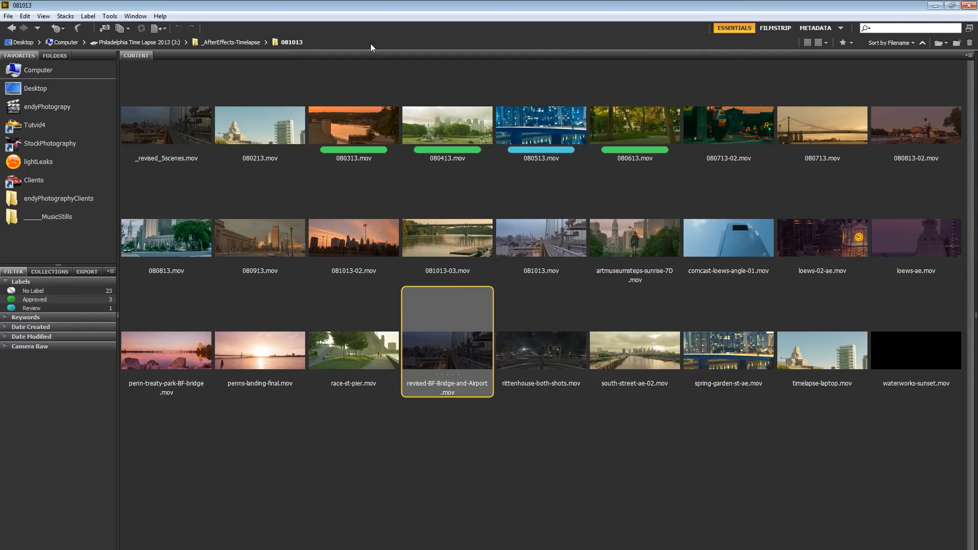
Step: Preview revised-BF-Bridge-and-Airport.mov in a smaller QuickTime Player window
double_click(447, 343)
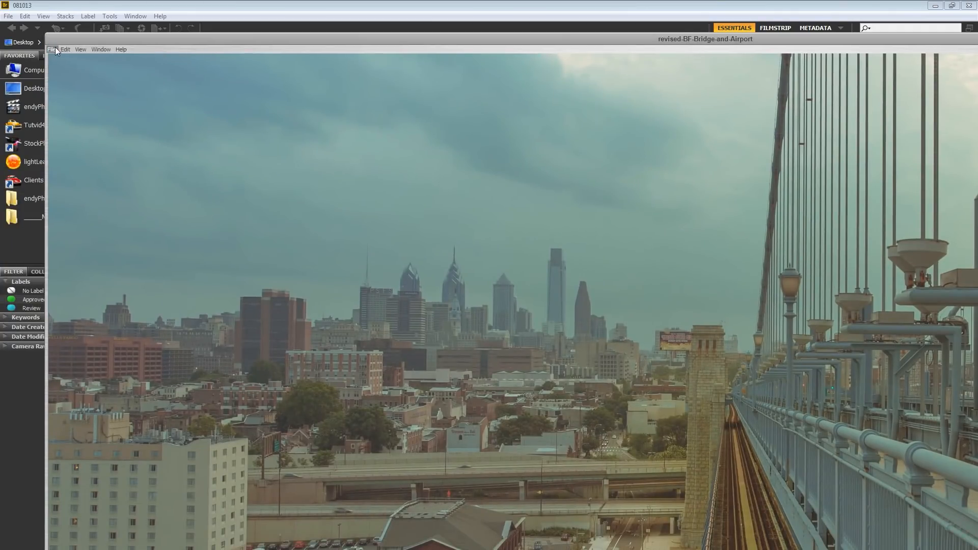
click(81, 50)
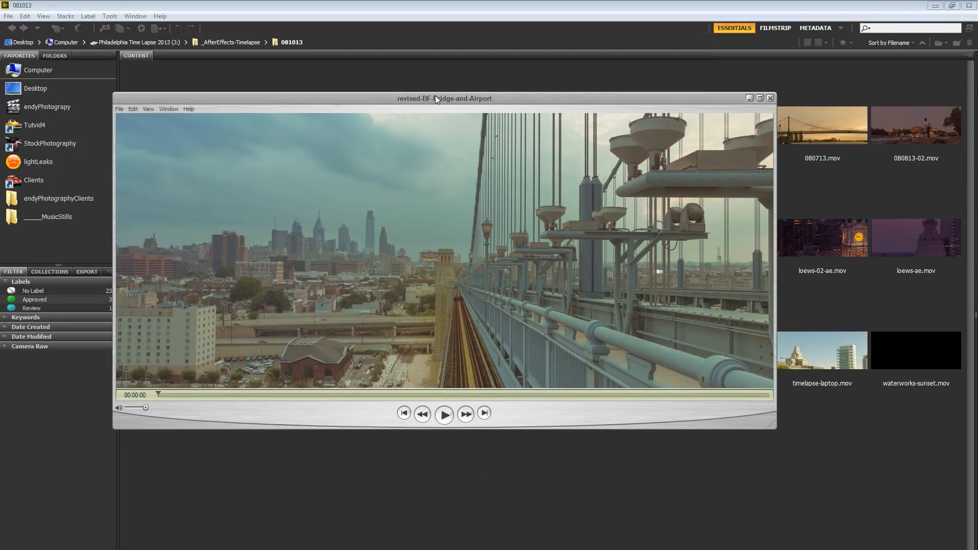
mouse_move(439, 117)
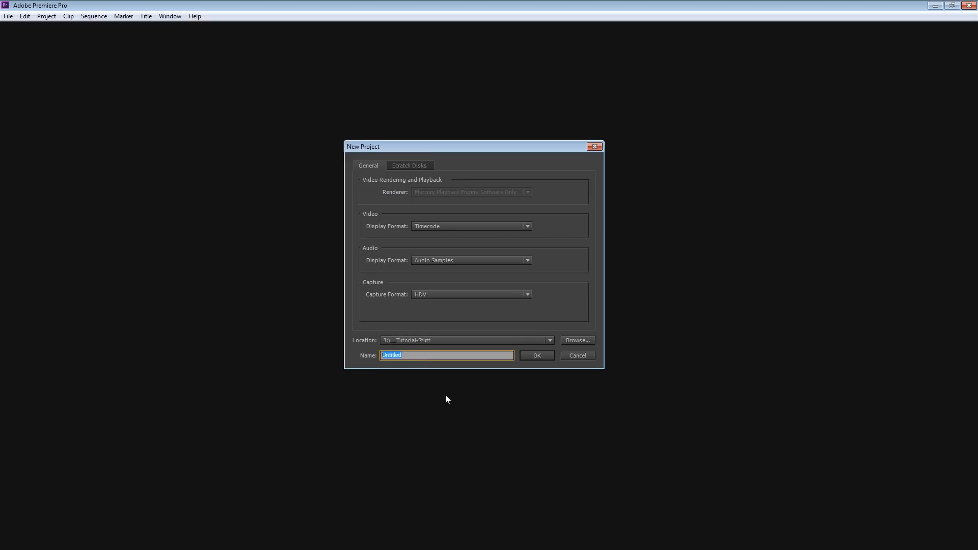
Step: Create the new project named 'Tutorials'
text(Tutorials)
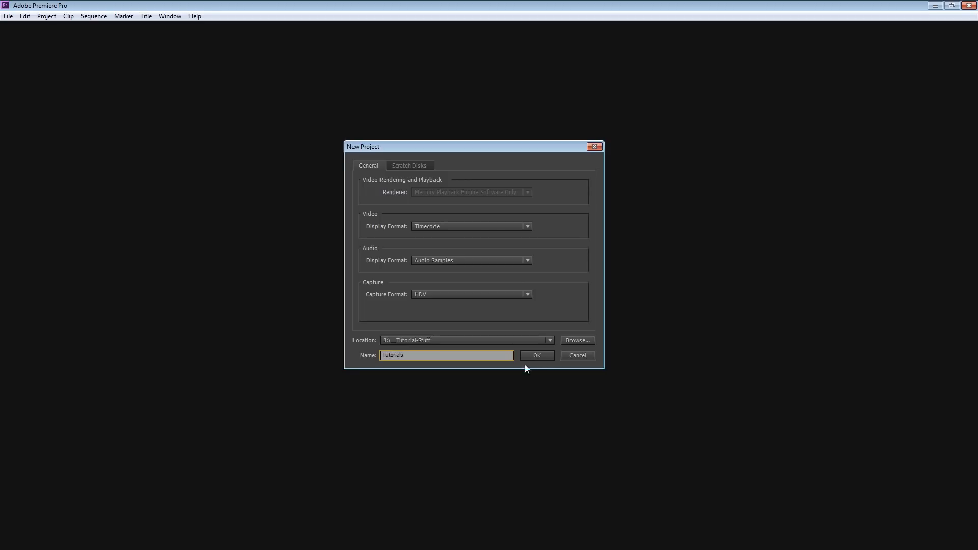
click(537, 355)
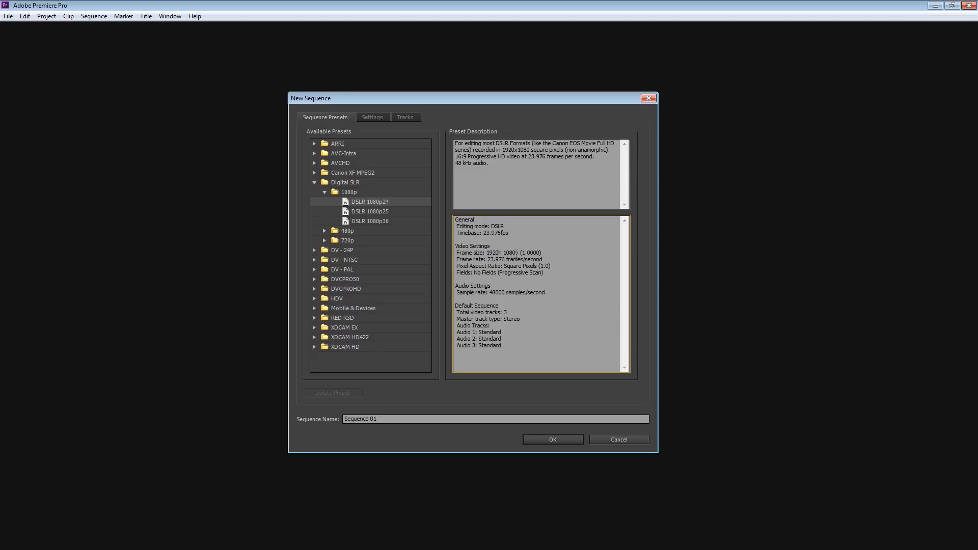
Step: Create Sequence 01 from the DSLR 1080p24 preset with a 2580-pixel horizontal frame size
double_click(508, 252)
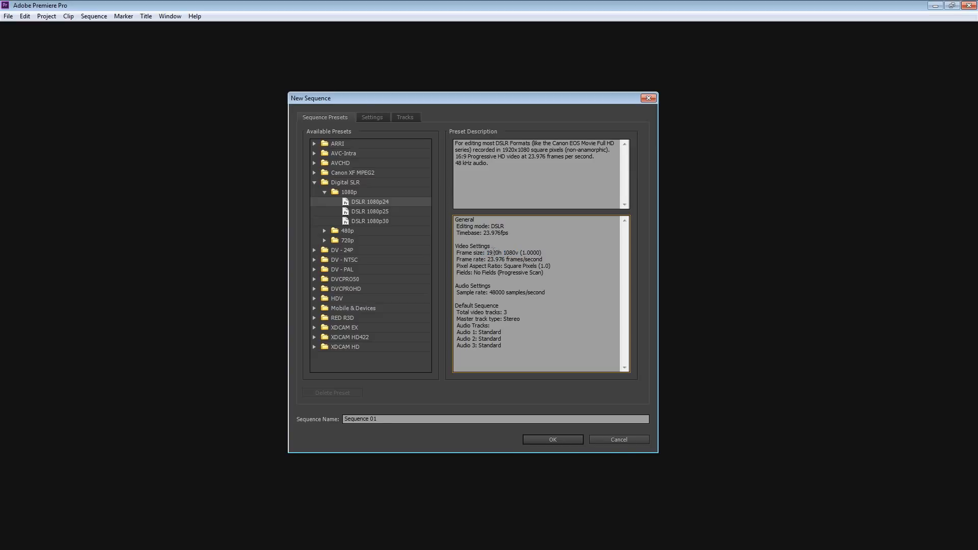
mouse_move(398, 125)
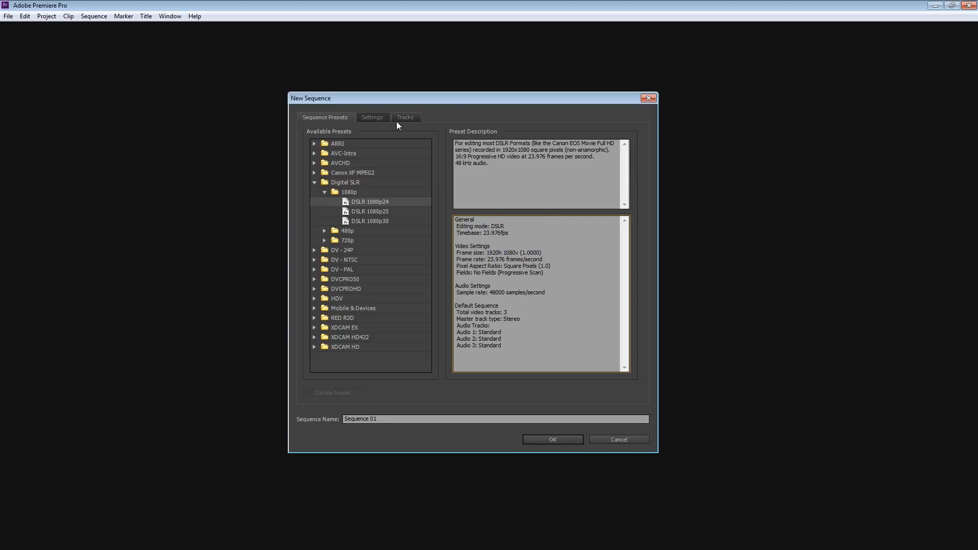
click(372, 117)
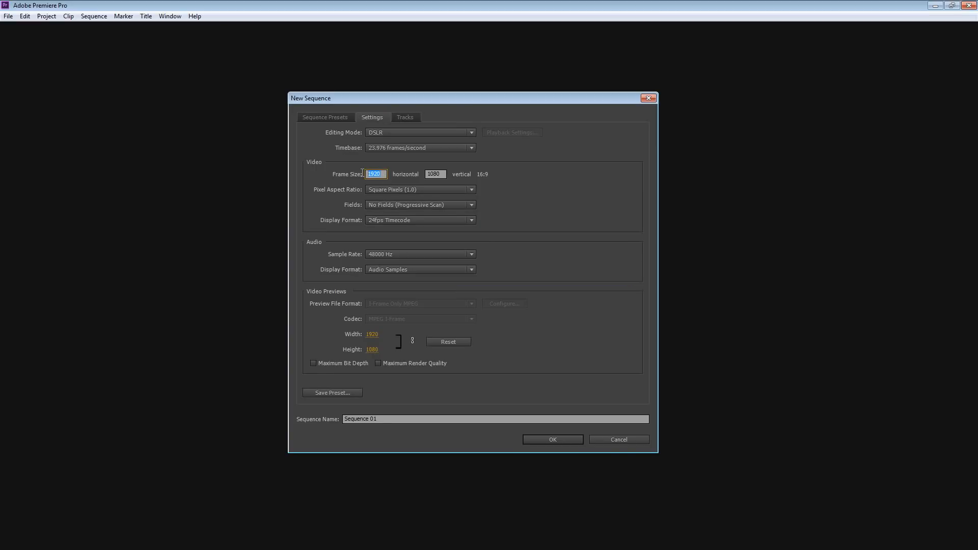
text(2580)
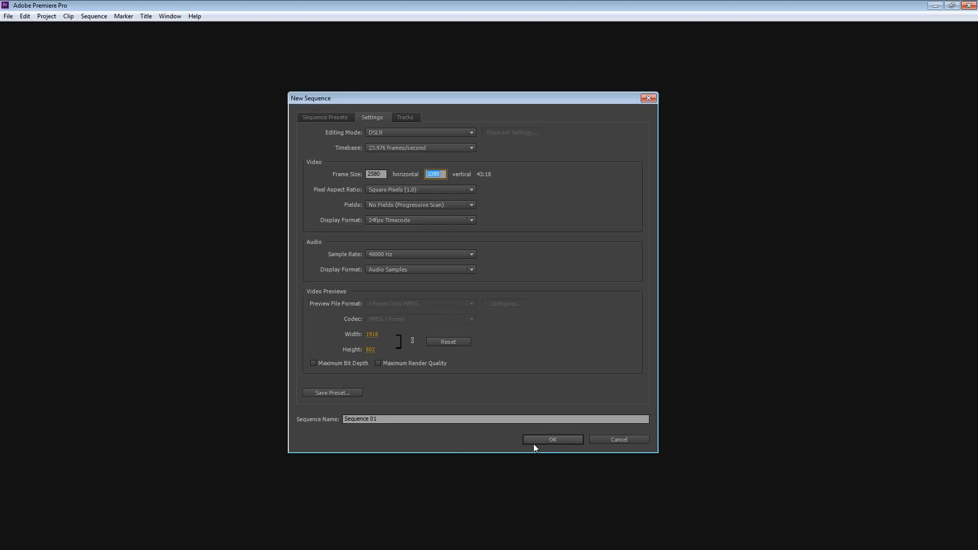
click(552, 439)
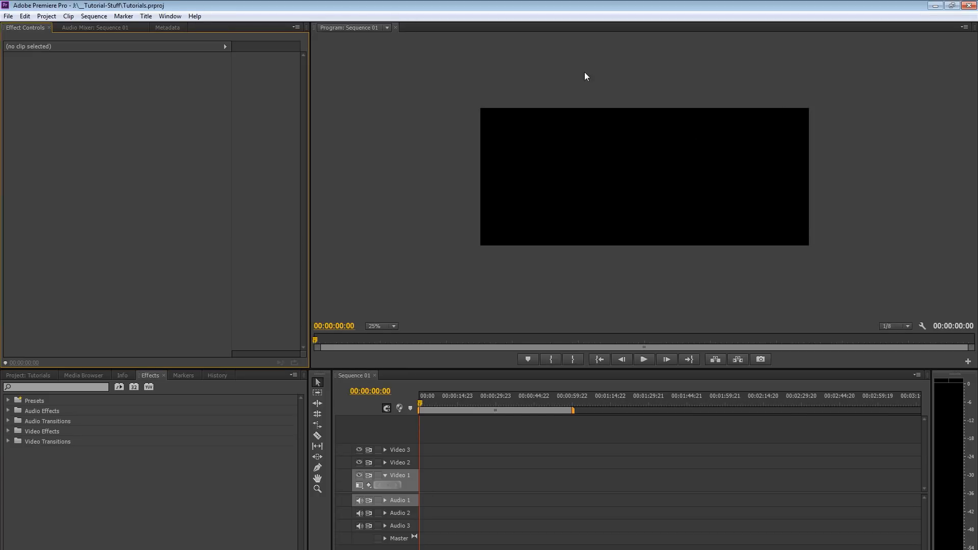
mouse_move(505, 85)
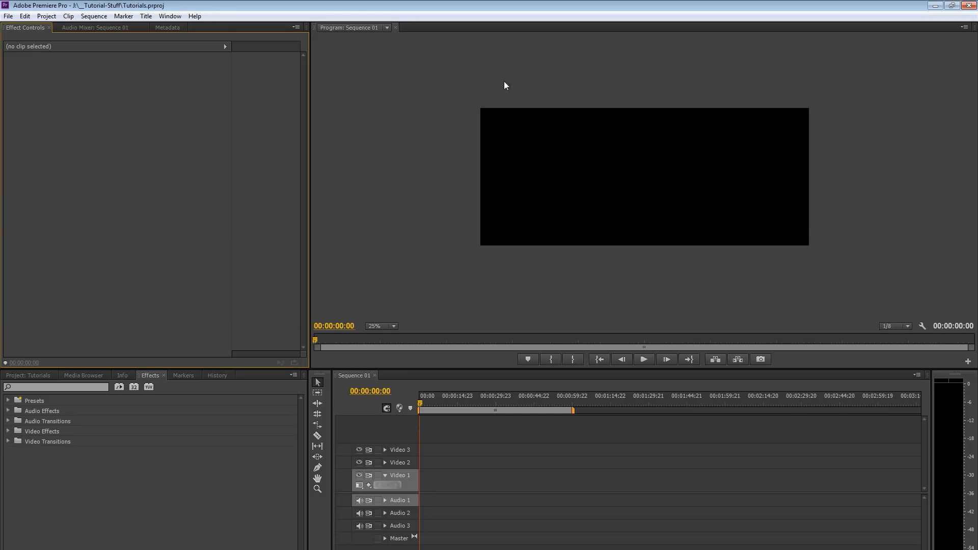
mouse_move(394, 334)
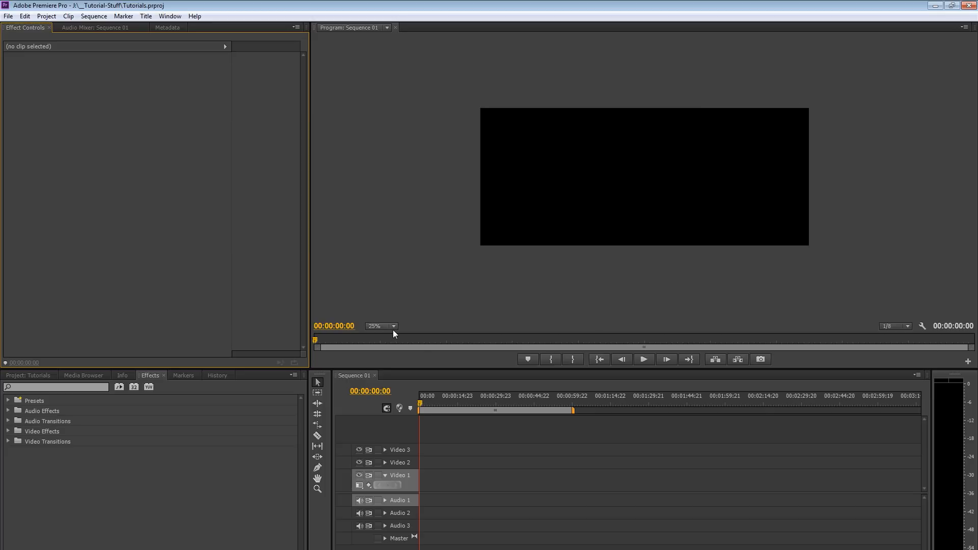
Step: Switch the Program monitor zoom to Fit and back to 25%, then show the Project panel
click(392, 326)
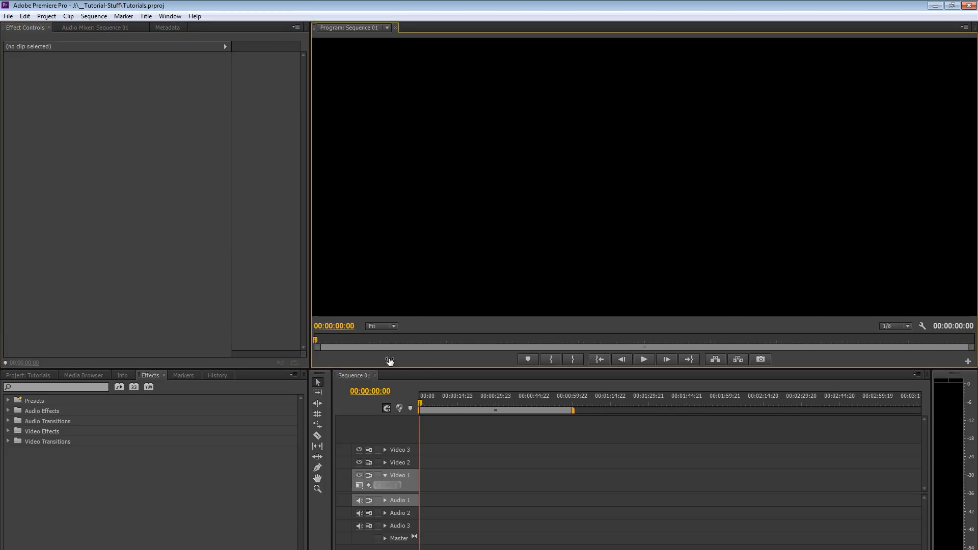
click(391, 326)
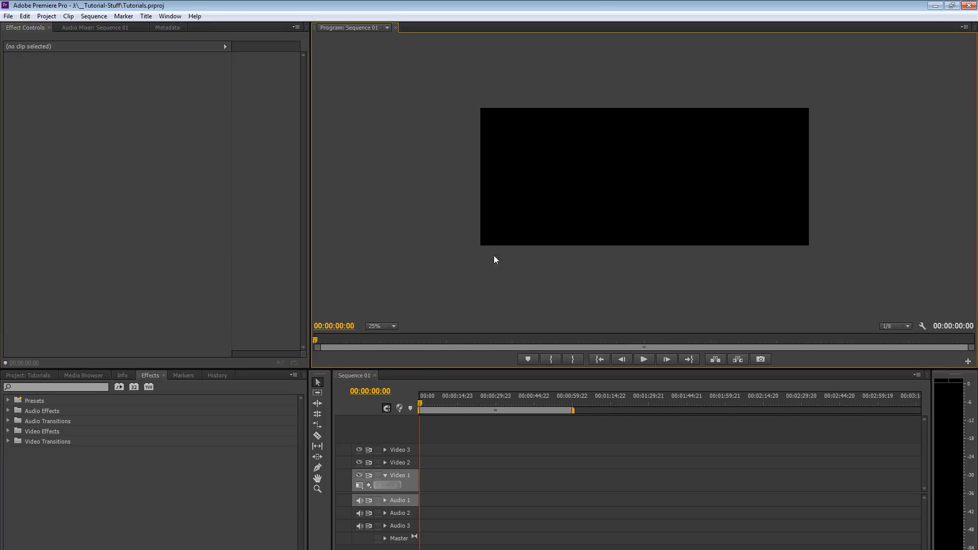
click(29, 375)
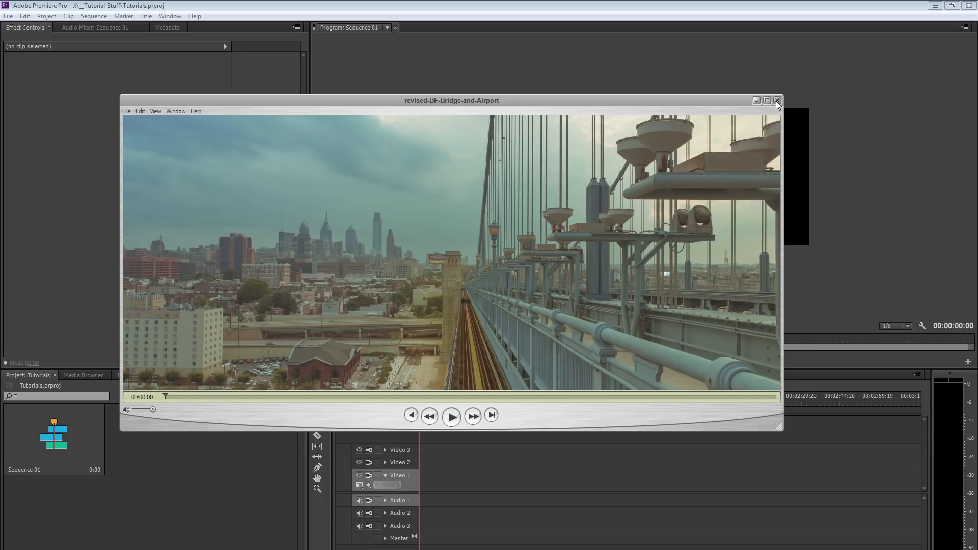
Step: Close the QuickTime preview of the bridge-and-airport clip
click(776, 100)
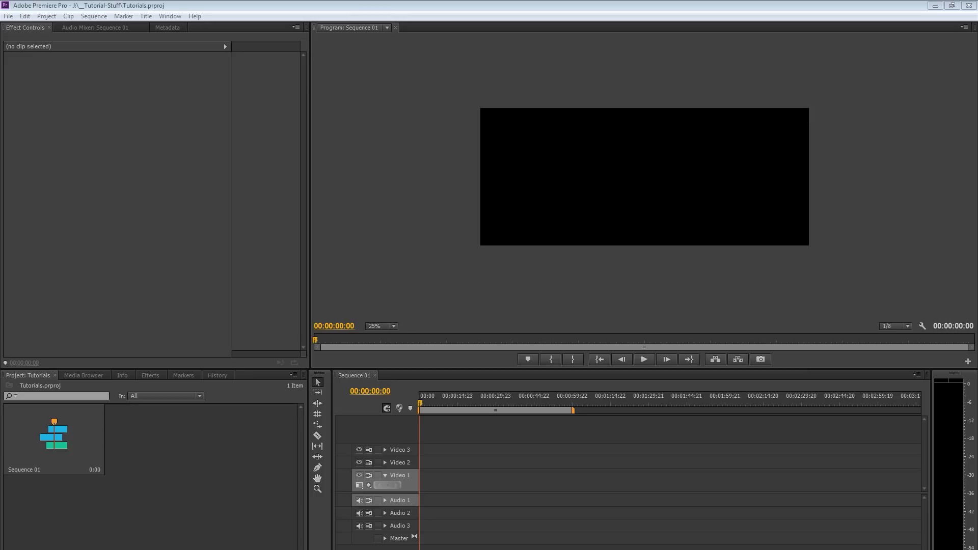
mouse_move(161, 492)
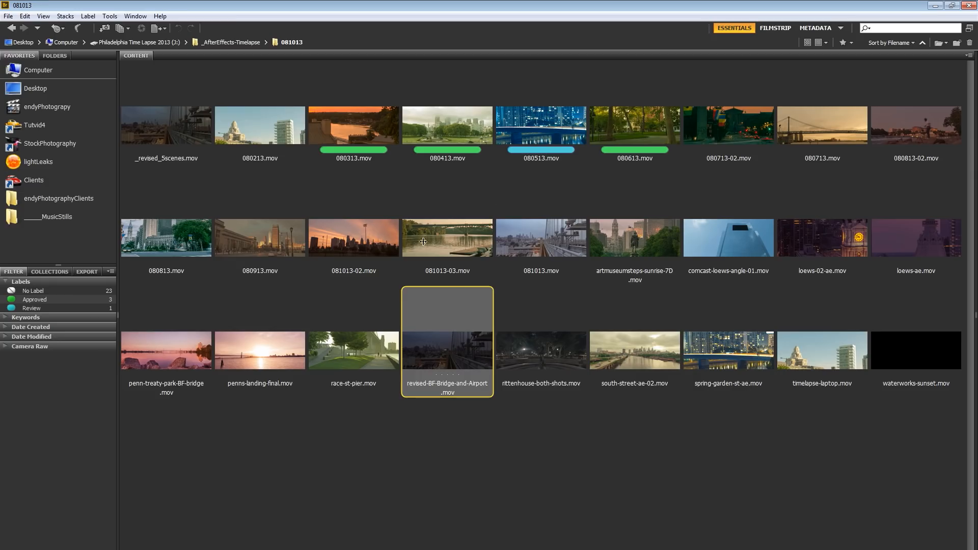
mouse_move(435, 334)
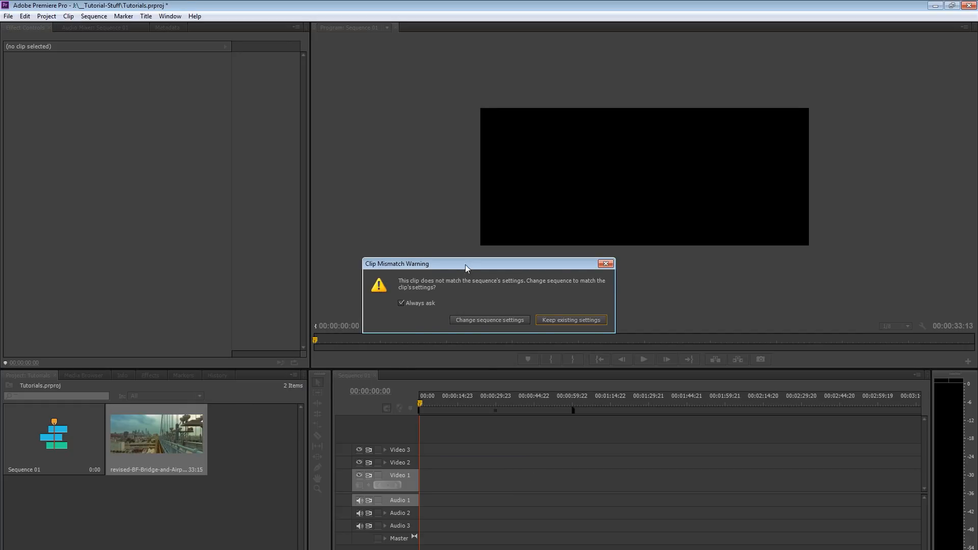
Step: Keep the existing sequence settings in the clip mismatch warning and fit the Program monitor view
drag(464, 263, 568, 256)
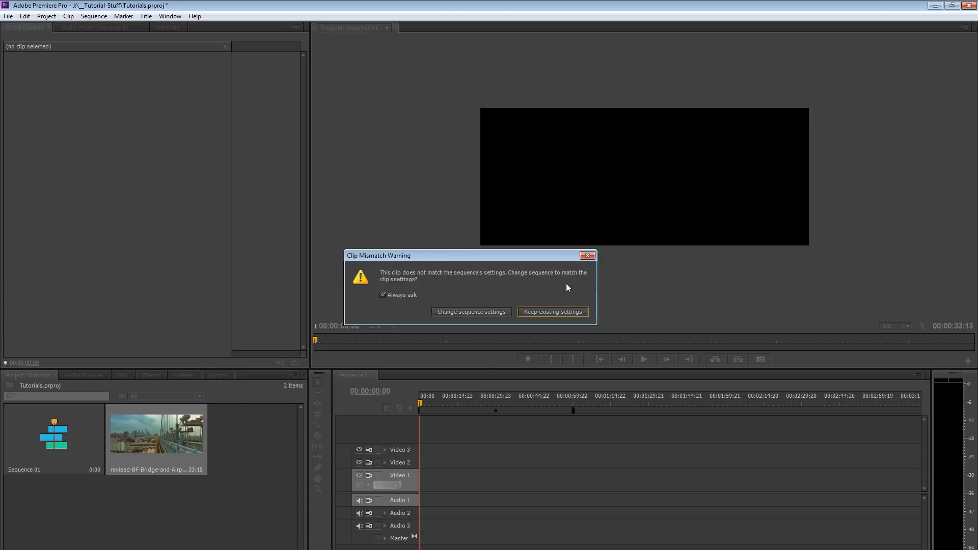
click(553, 311)
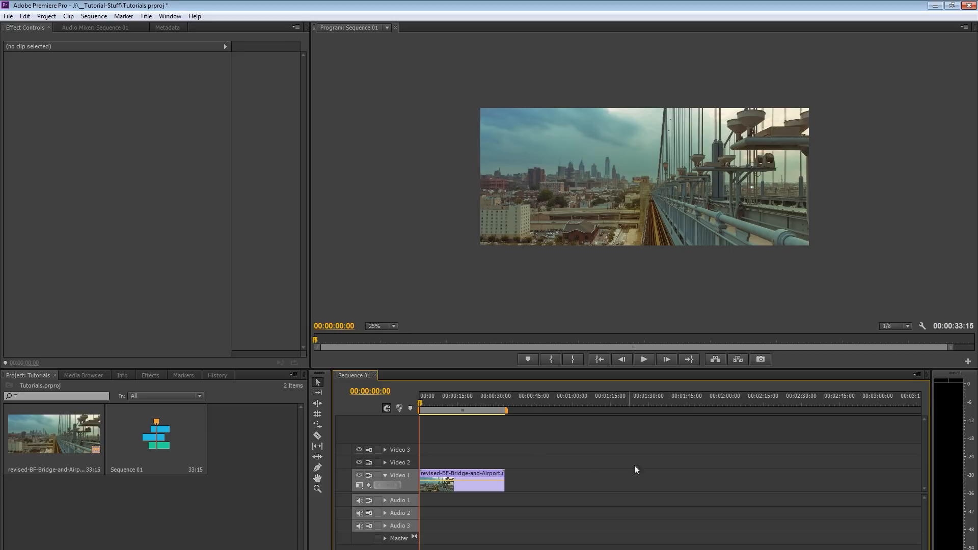
mouse_move(519, 452)
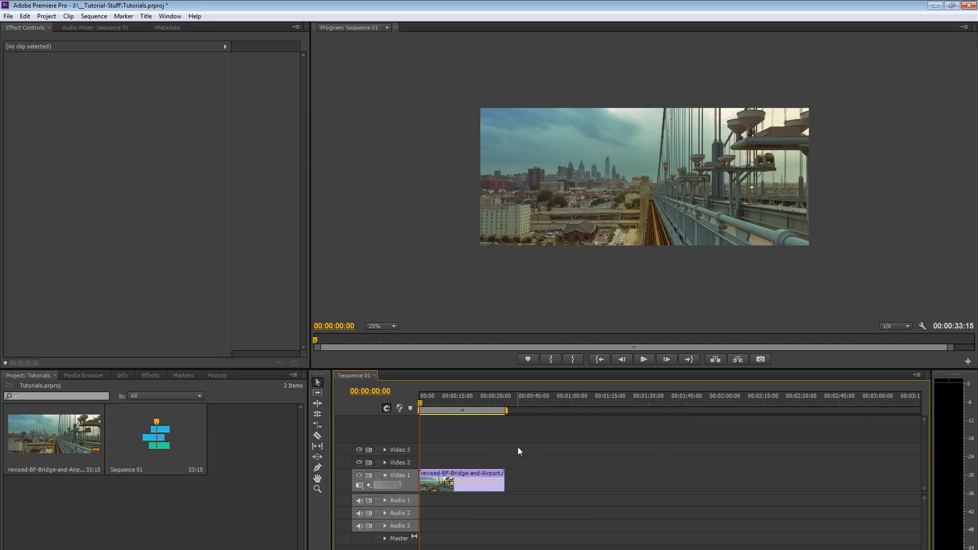
mouse_move(460, 385)
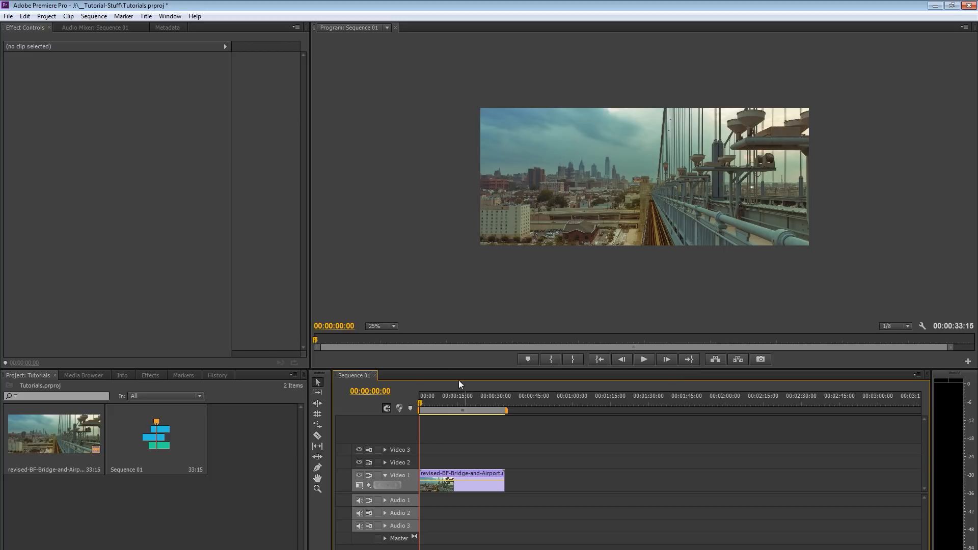
mouse_move(717, 240)
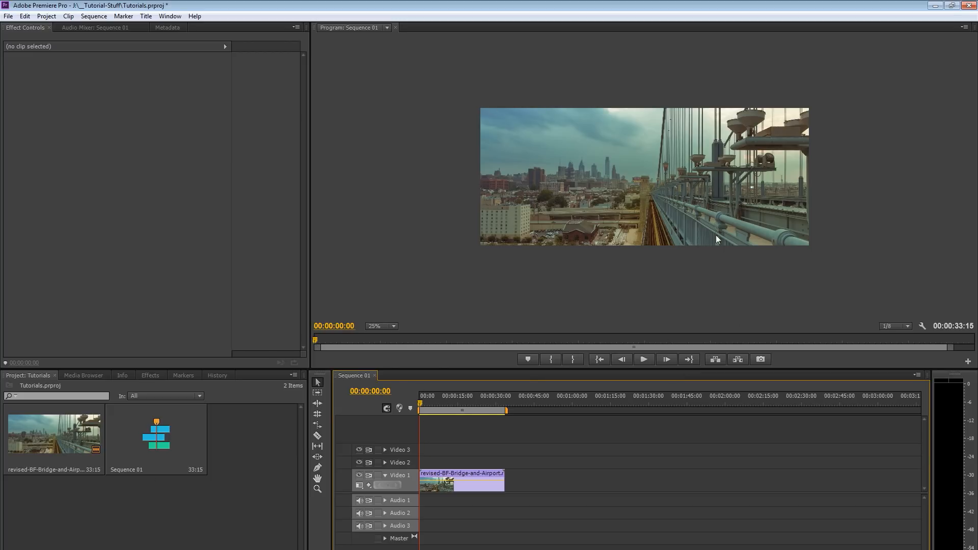
click(644, 359)
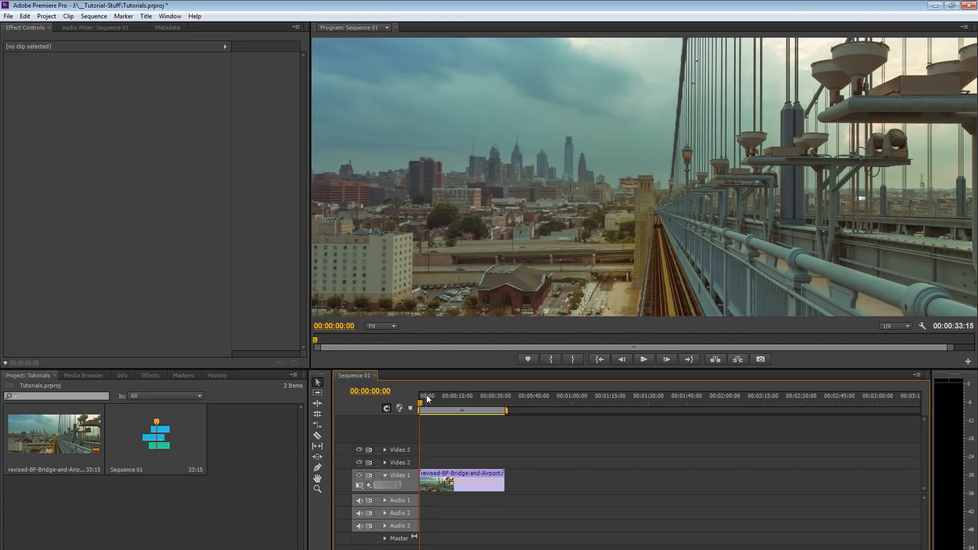
mouse_move(423, 412)
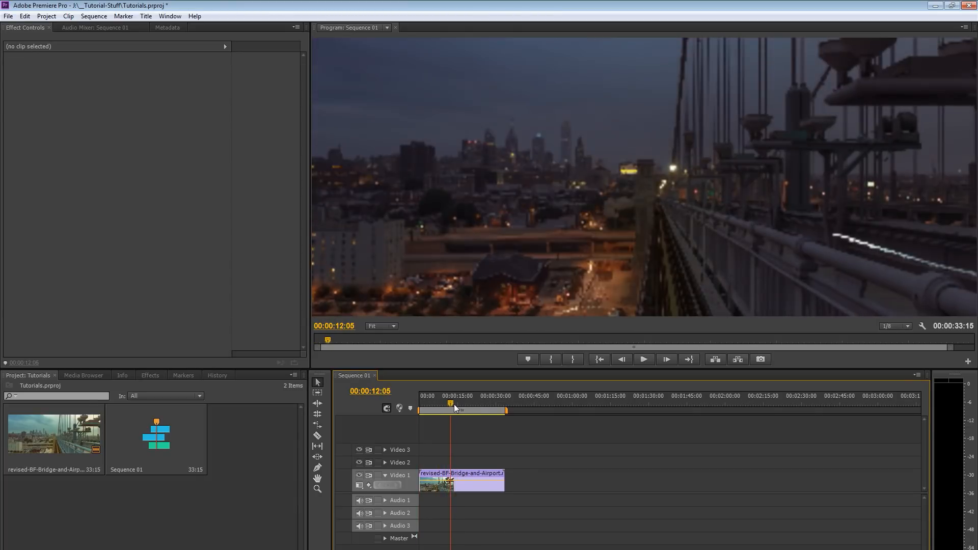
Step: Scrub the timeline to find where bridge footage turns into airport footage, near 12 seconds
drag(450, 403, 454, 403)
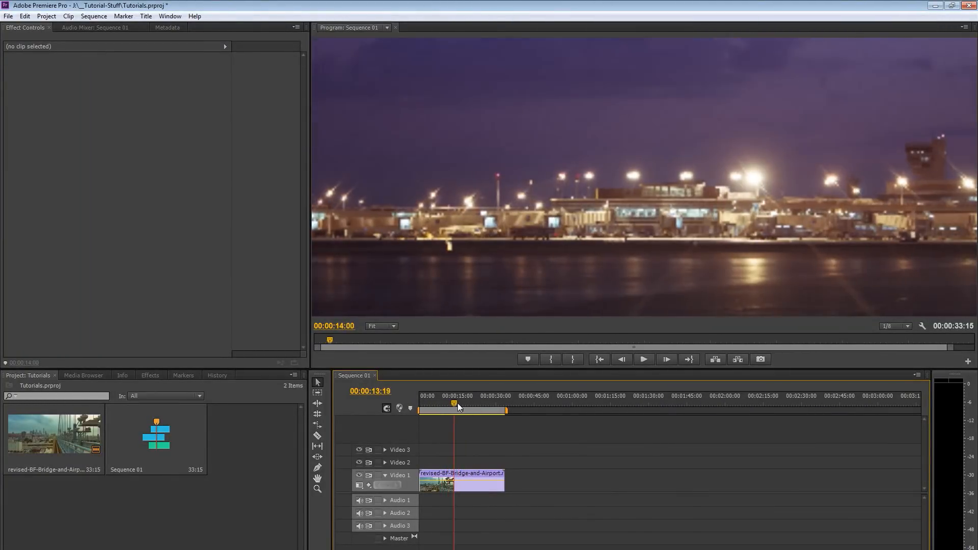
drag(454, 404, 468, 404)
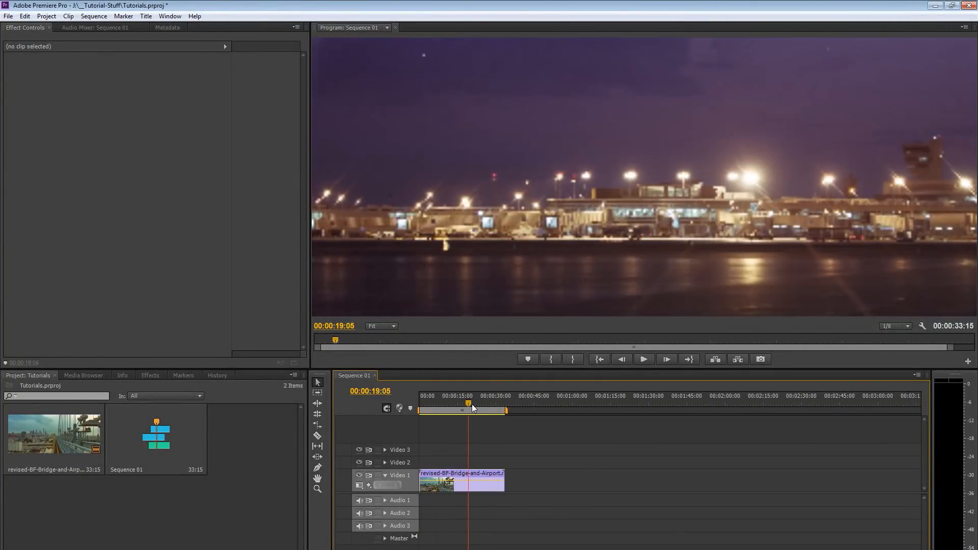
click(450, 403)
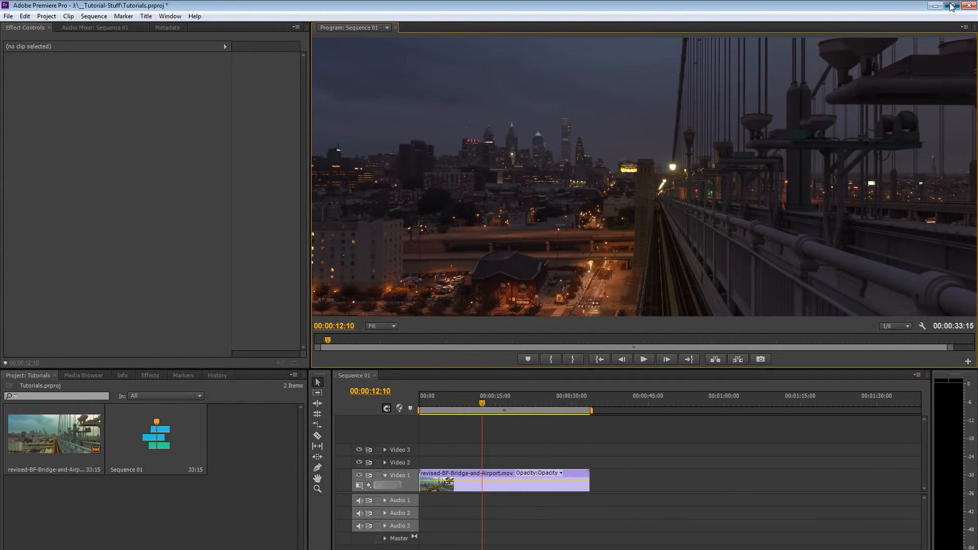
Step: Maximize the Premiere Pro window to fill the screen
click(951, 6)
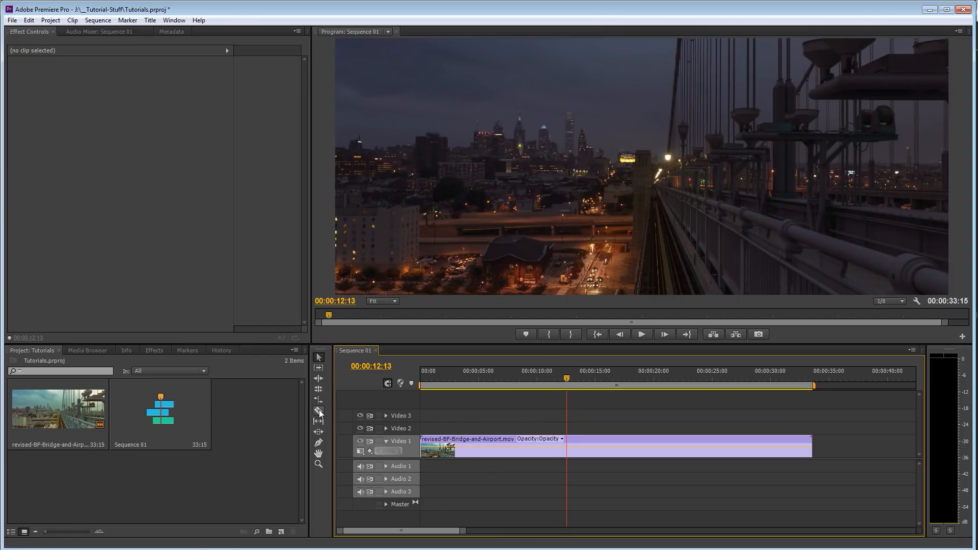
Step: Razor the clip where the airport shot begins and shift the airport piece right
click(318, 411)
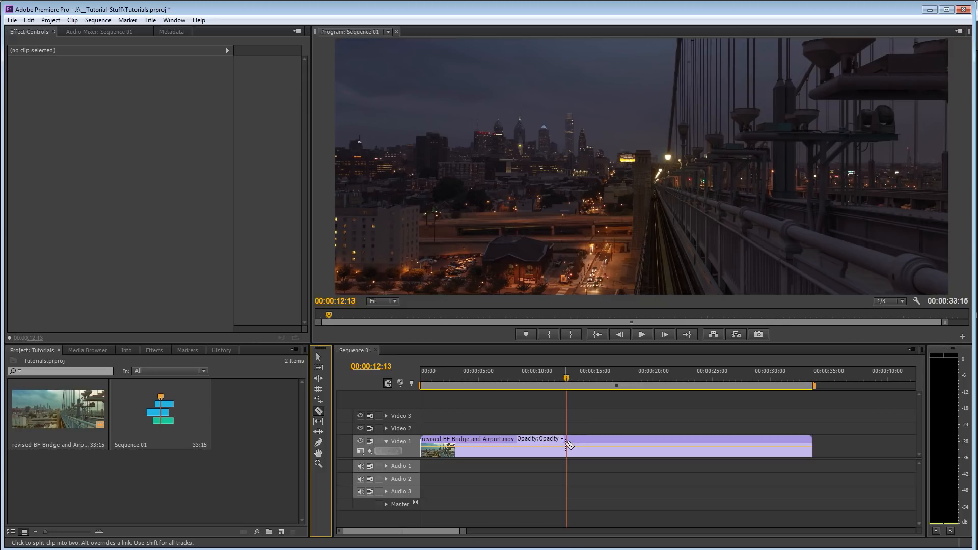
click(566, 445)
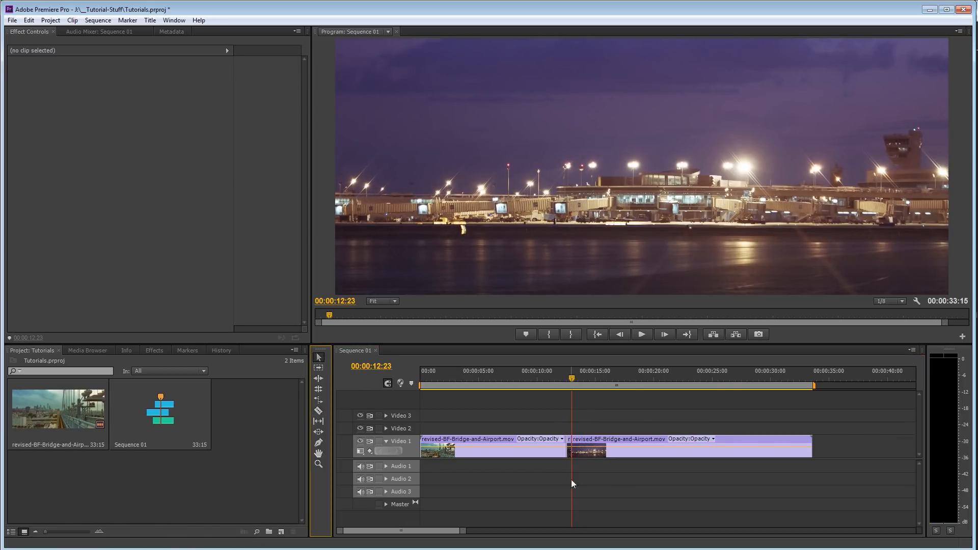
drag(614, 448, 686, 448)
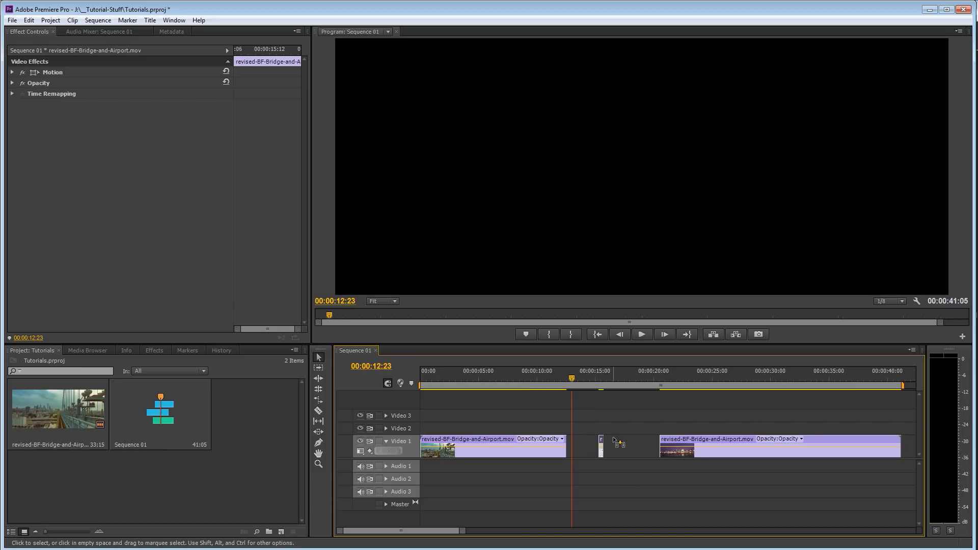
Step: Select the bridge piece and move it after the airport piece
click(619, 442)
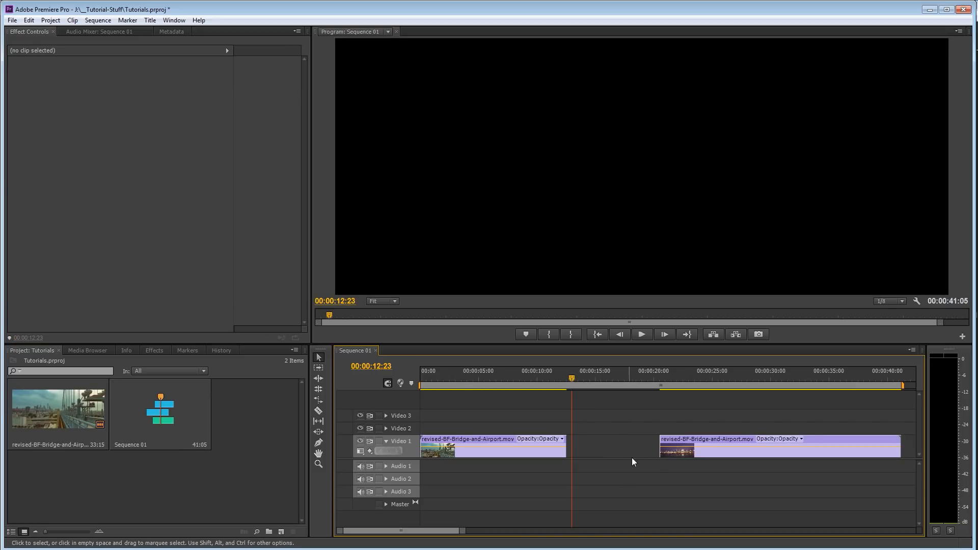
click(683, 442)
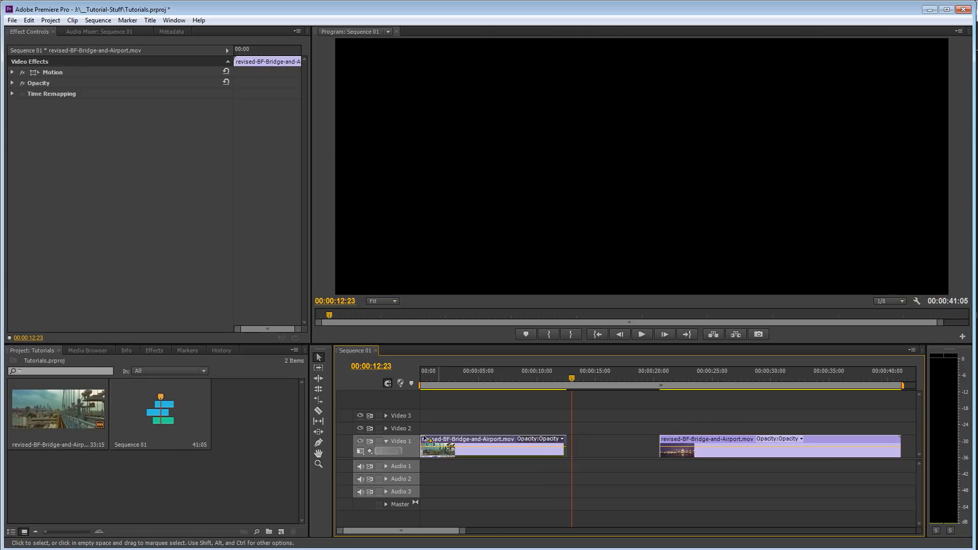
drag(706, 438, 667, 428)
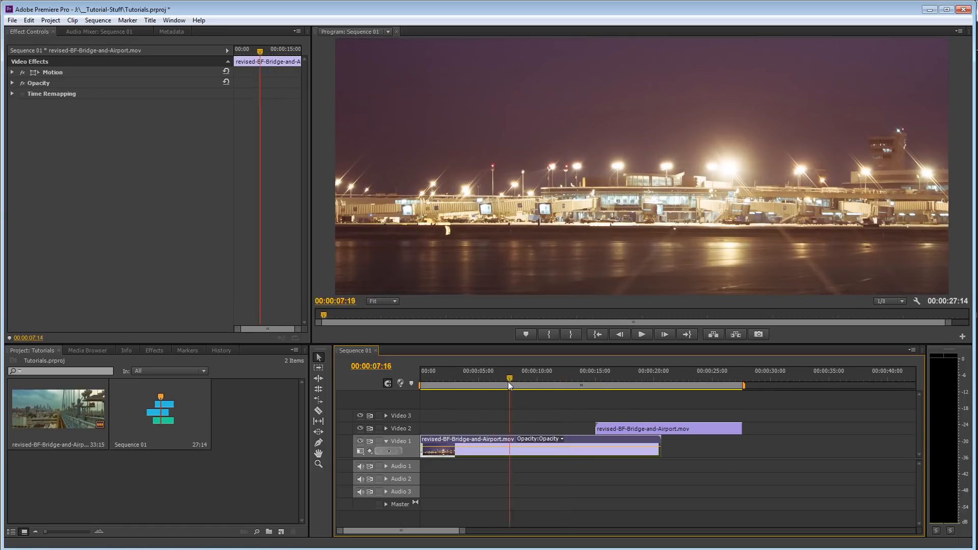
Step: Scrub the time ruler through the airport footage, checking 1, 3, 4, 5, 10, 16 seconds and its end
click(463, 386)
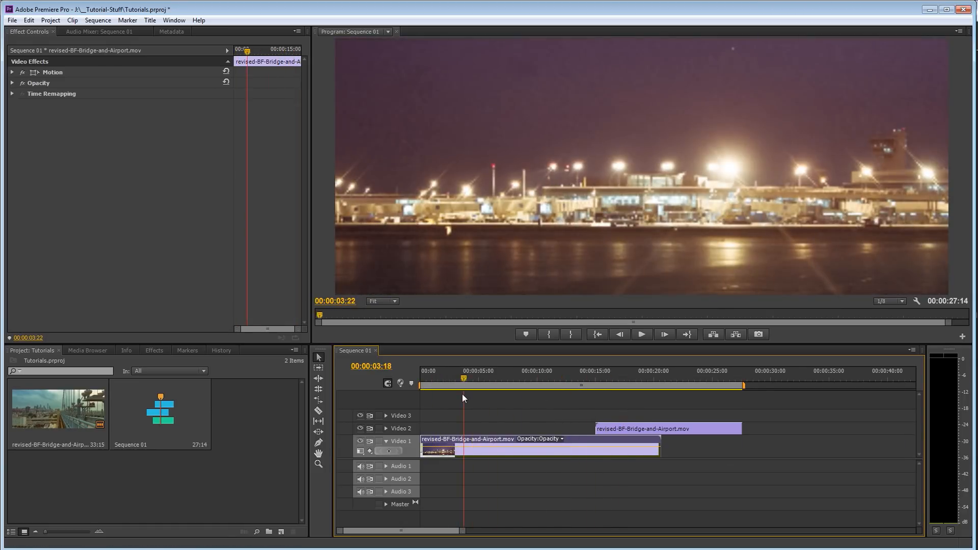
click(435, 386)
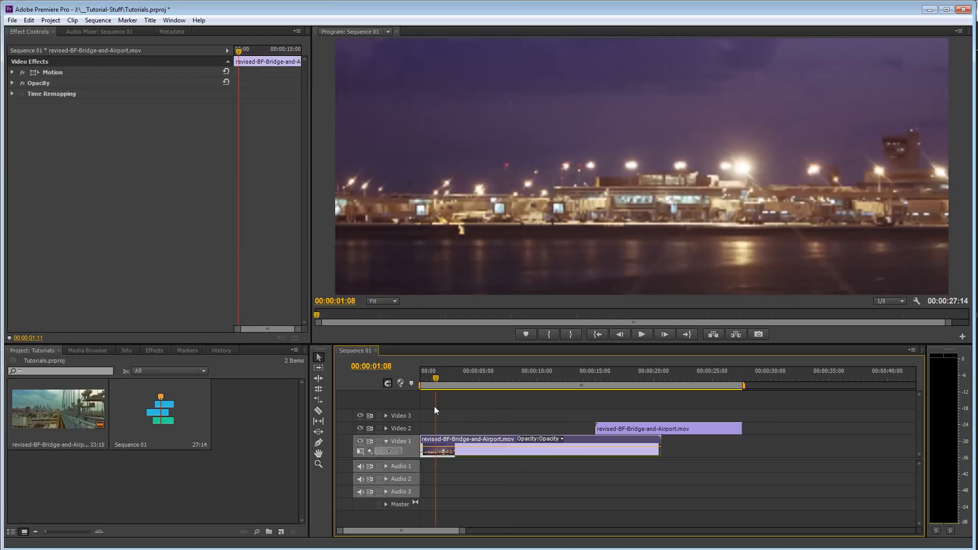
click(421, 380)
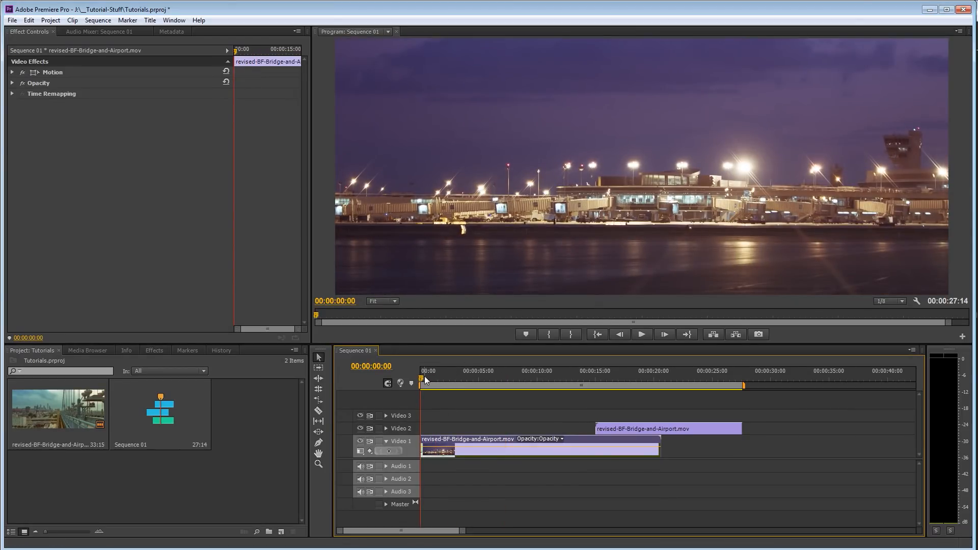
click(660, 378)
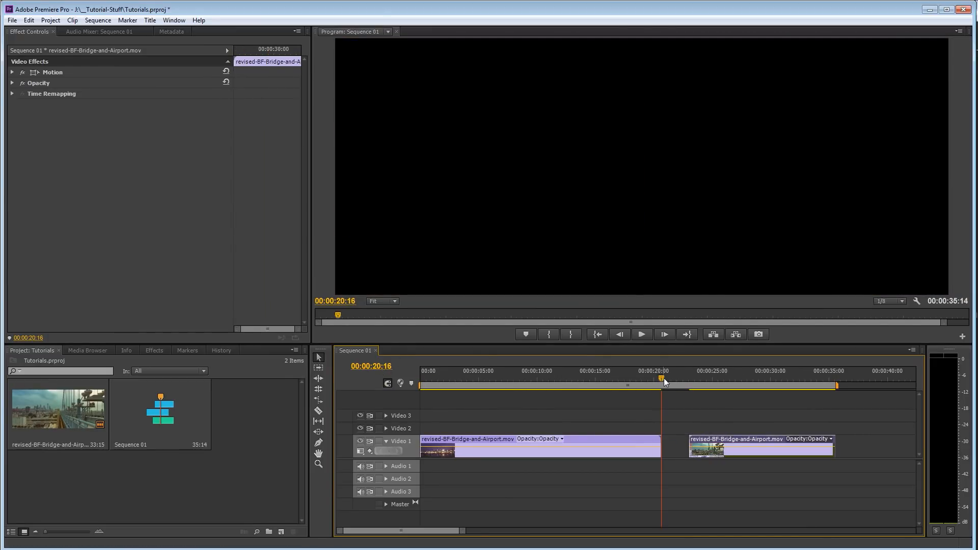
click(457, 371)
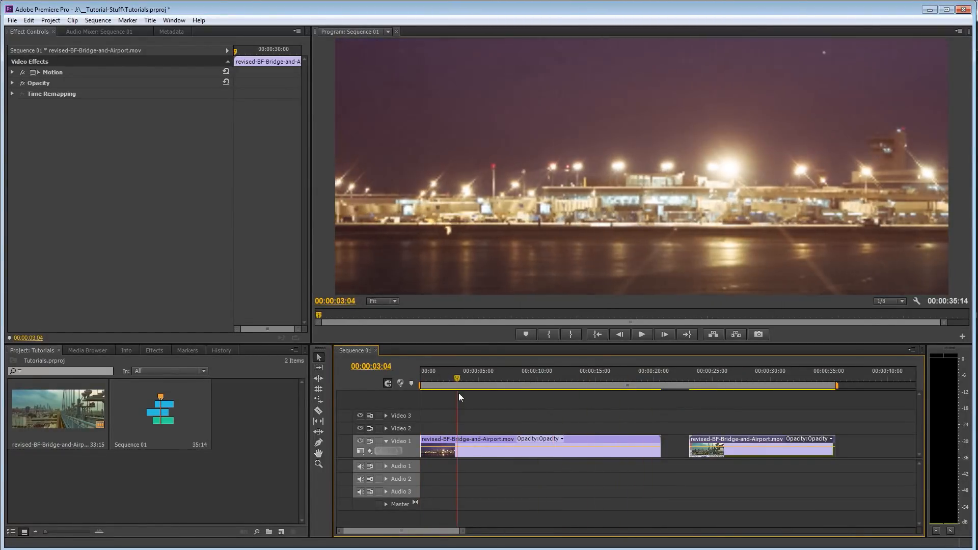
click(649, 371)
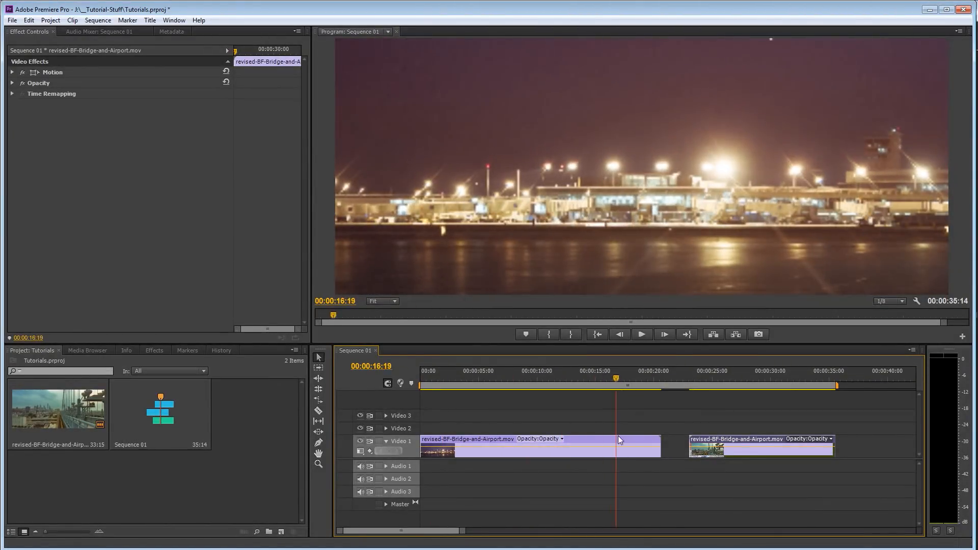
click(466, 371)
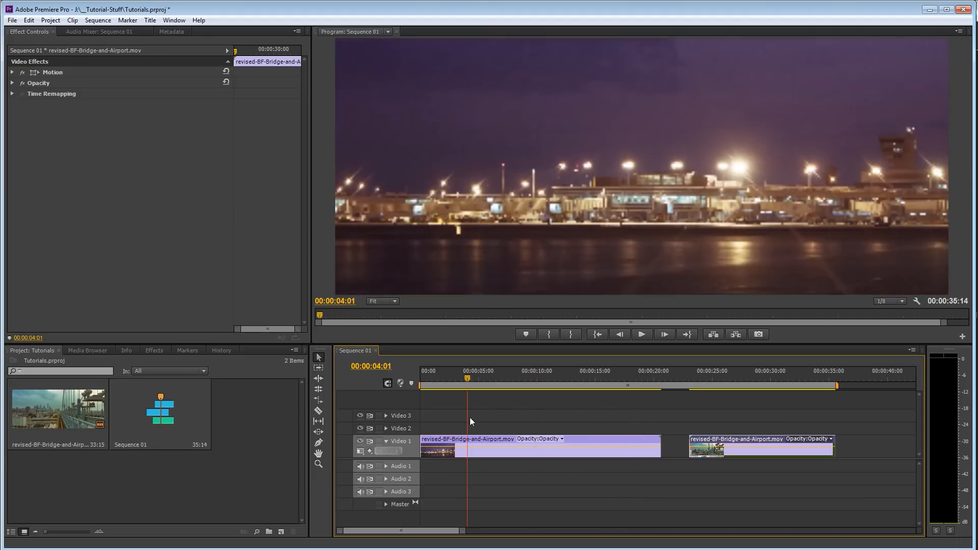
click(612, 371)
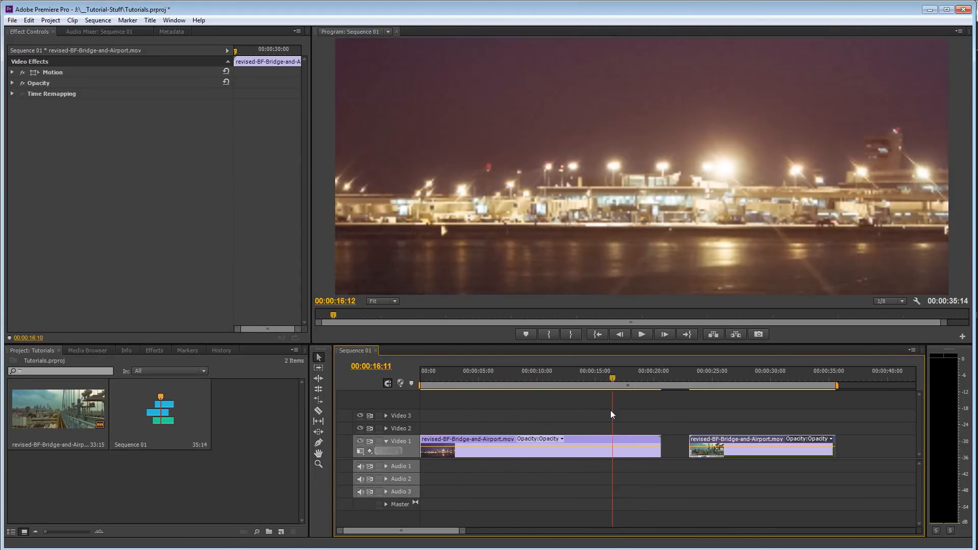
click(485, 378)
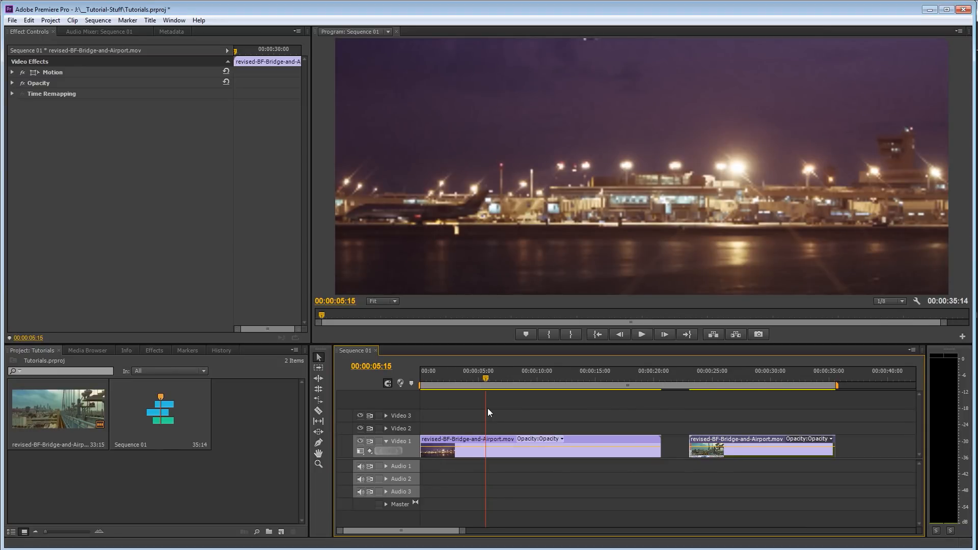
click(545, 378)
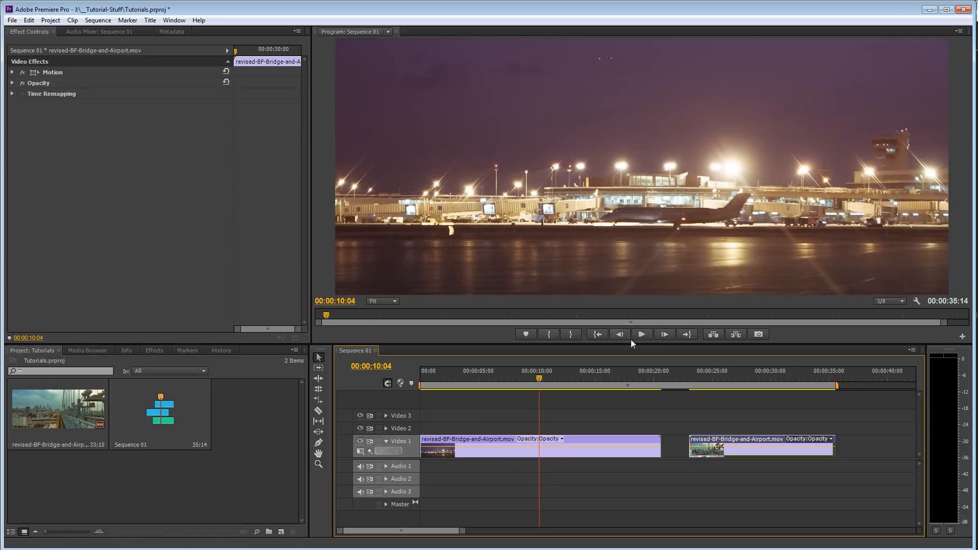
click(653, 391)
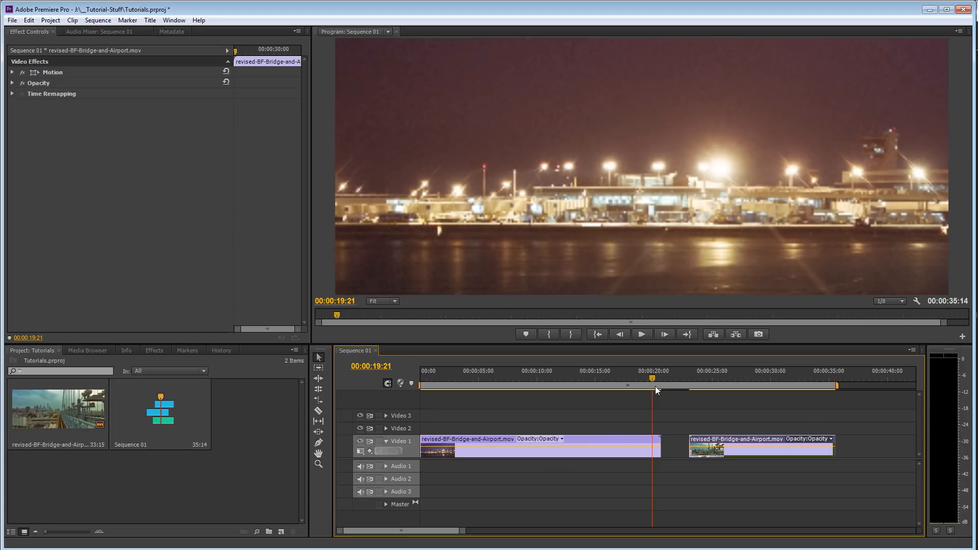
click(564, 385)
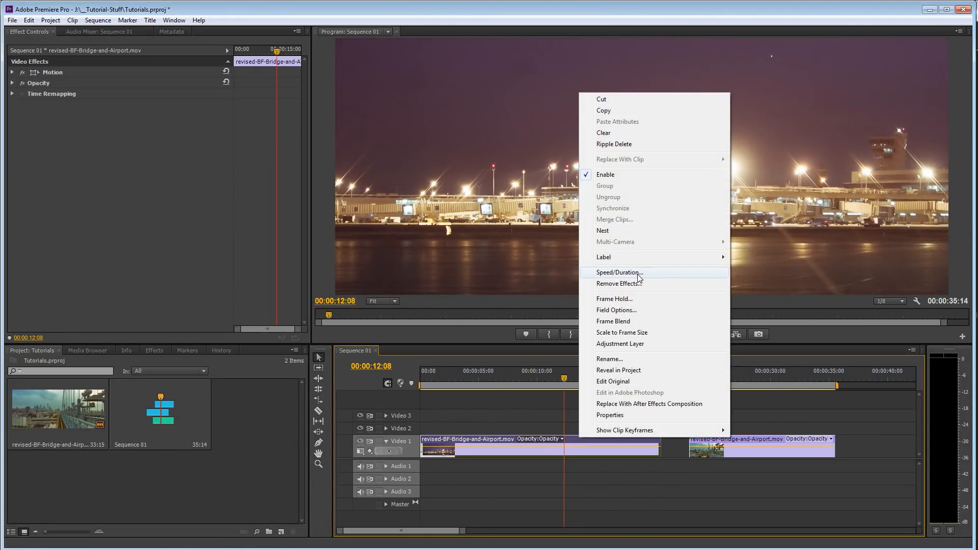
Step: Double the airport clip's speed to 200%, preview it, and park the playhead near its end
click(619, 272)
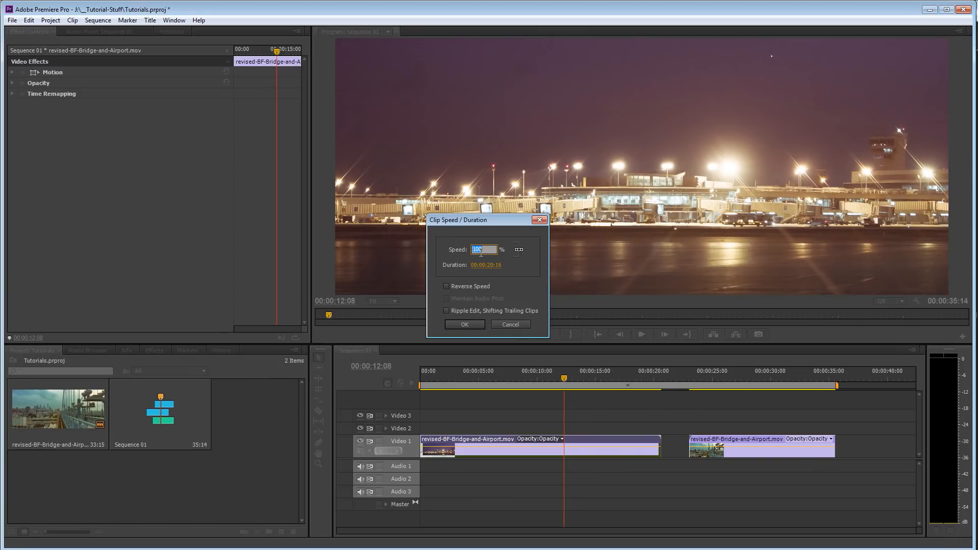
click(465, 324)
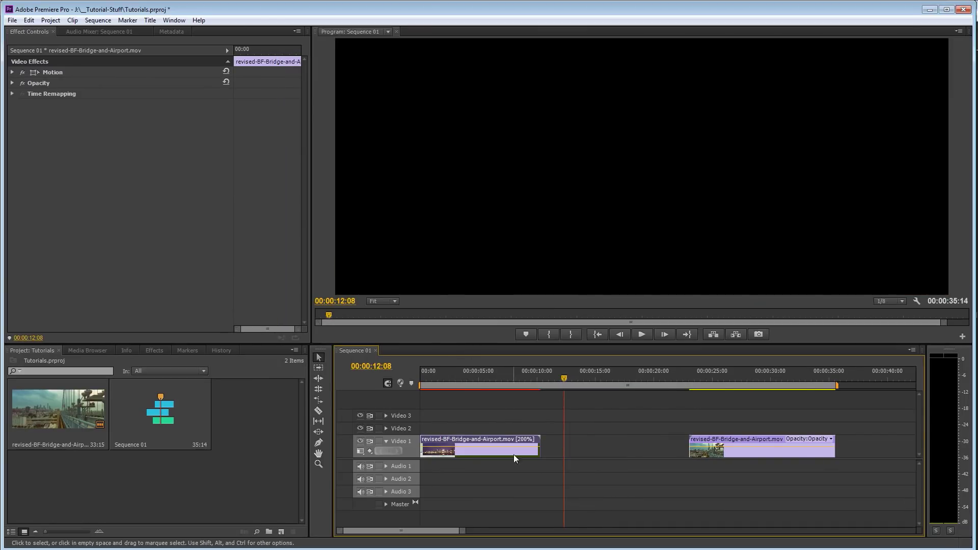
click(536, 384)
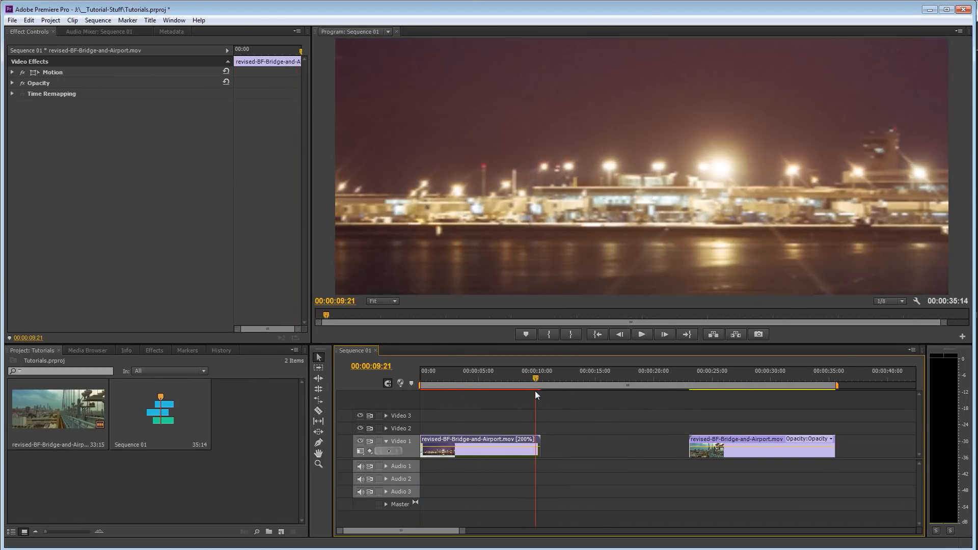
click(536, 387)
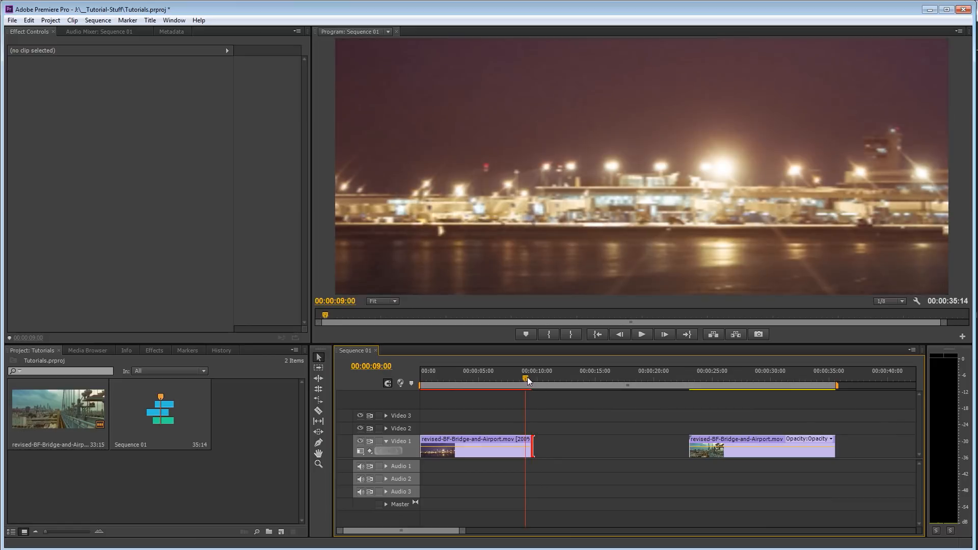
click(476, 380)
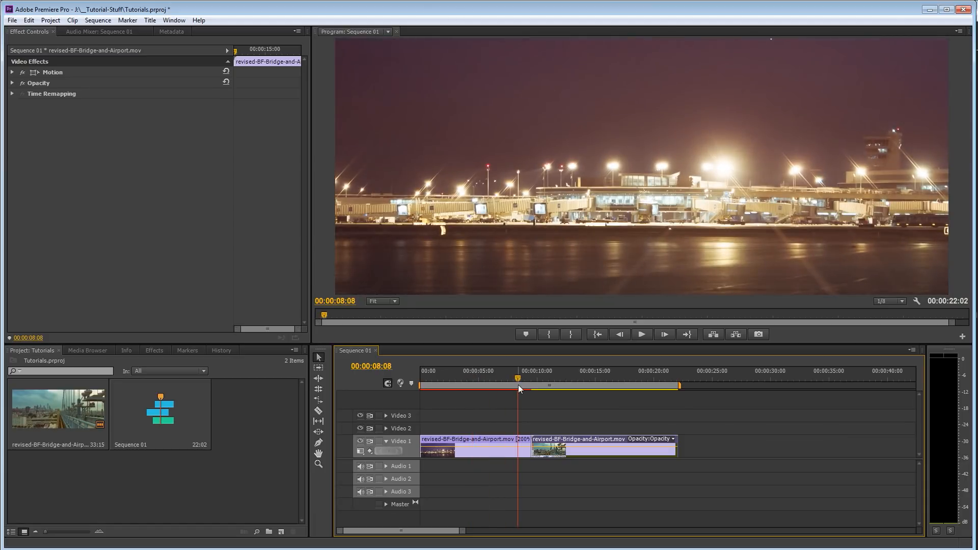
Step: Scrub the playhead to just before the cut and onto the bridge shot's first frame
click(641, 334)
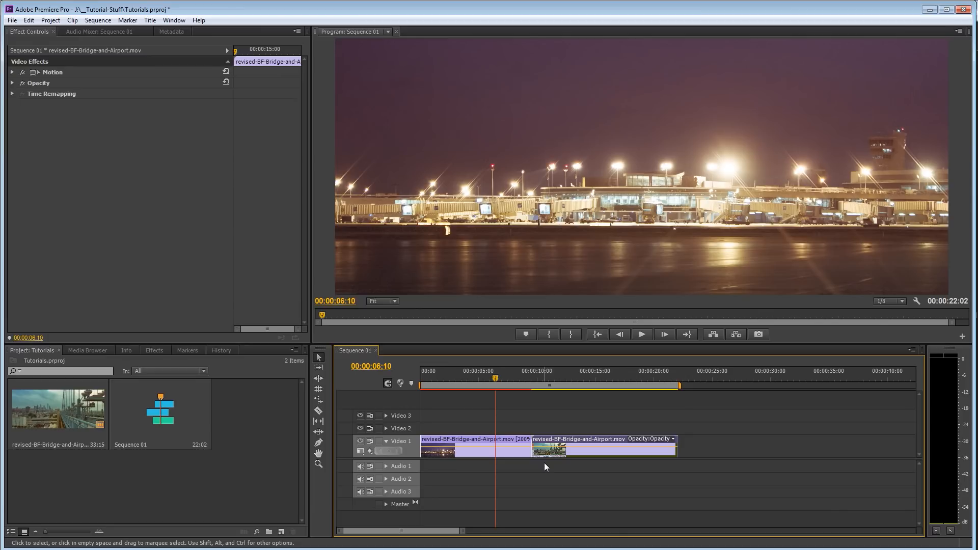
mouse_move(556, 464)
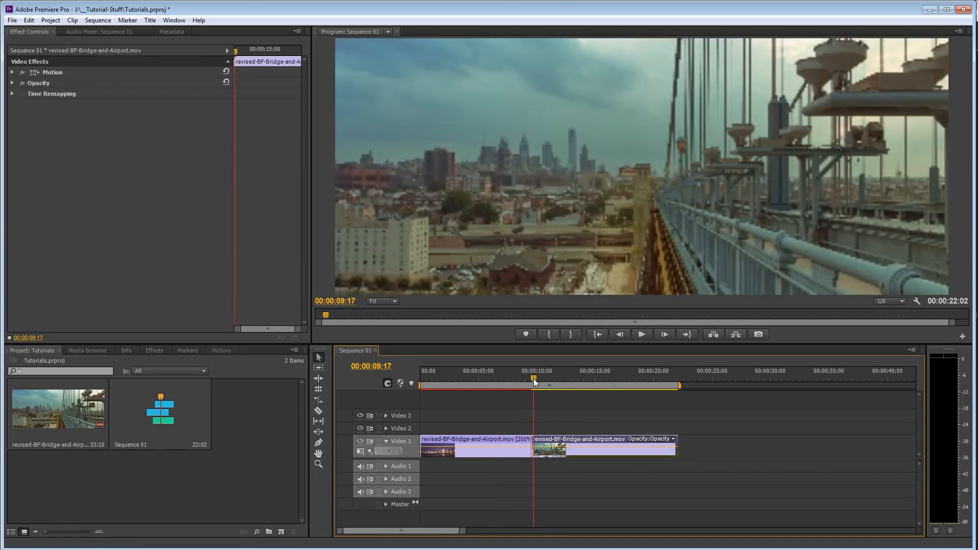
click(530, 379)
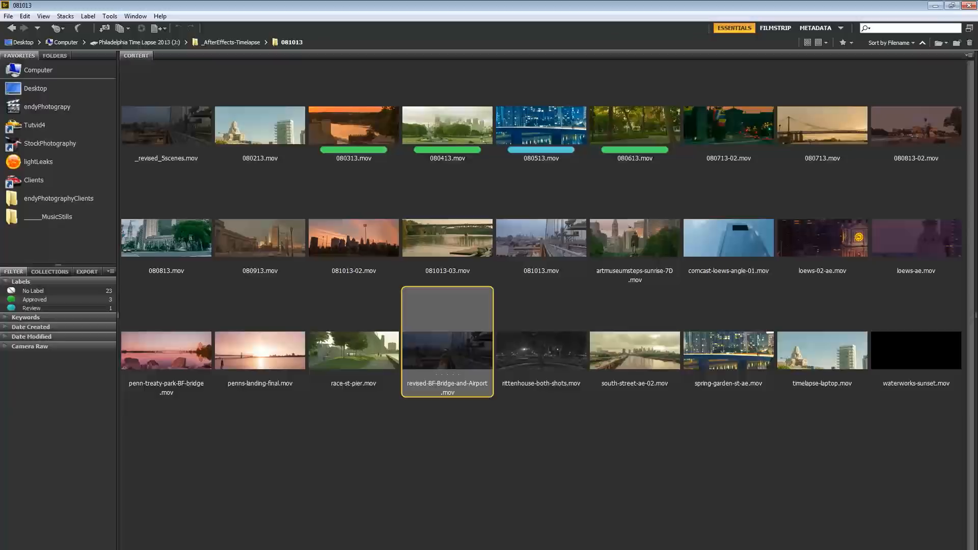
Step: In Bridge, go up to Philadelphia Time Lapse 2013, open __Soundtrack and pick 5-4Piano.aif
click(144, 42)
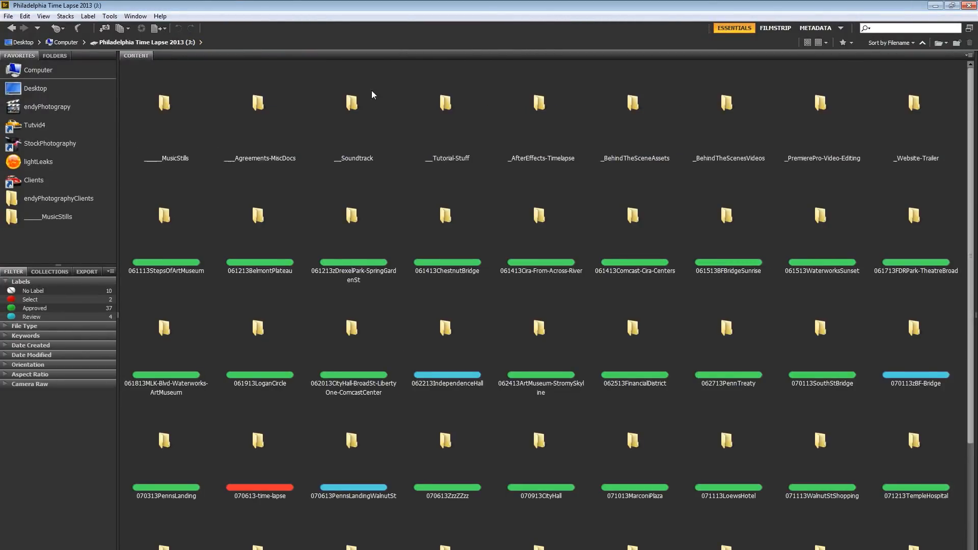
double_click(351, 102)
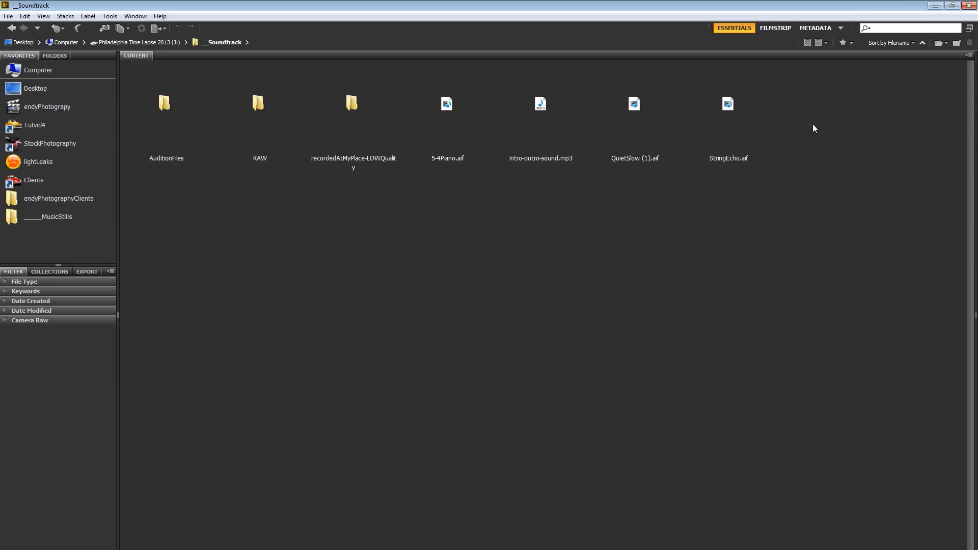
click(446, 103)
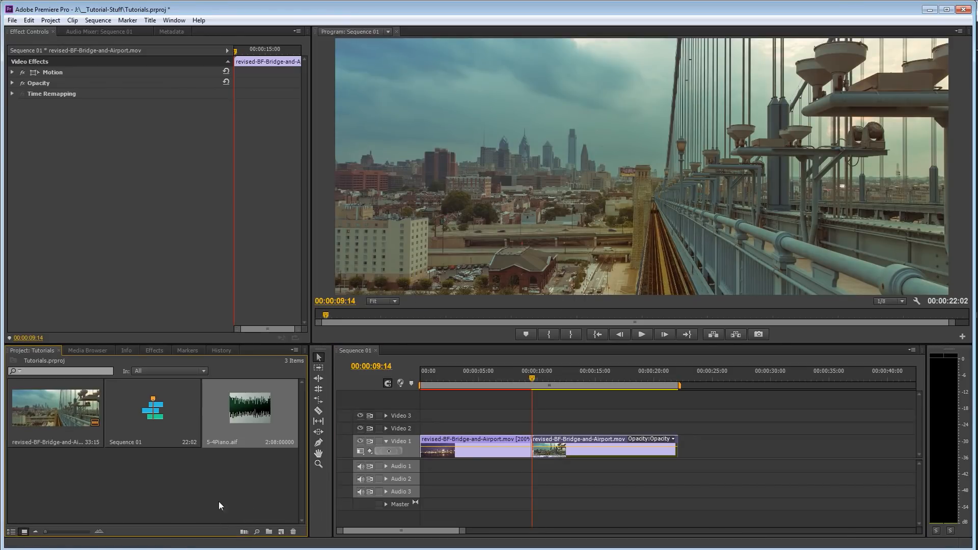
Step: Place 5-4Piano.aif on Audio 1 at the start, play the sequence, and select the bridge clip
drag(249, 406, 436, 466)
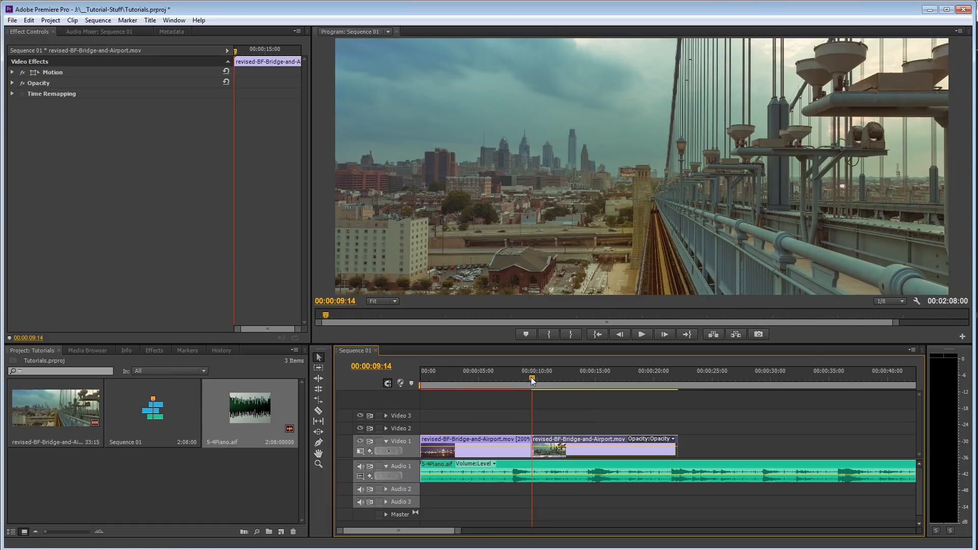
click(510, 379)
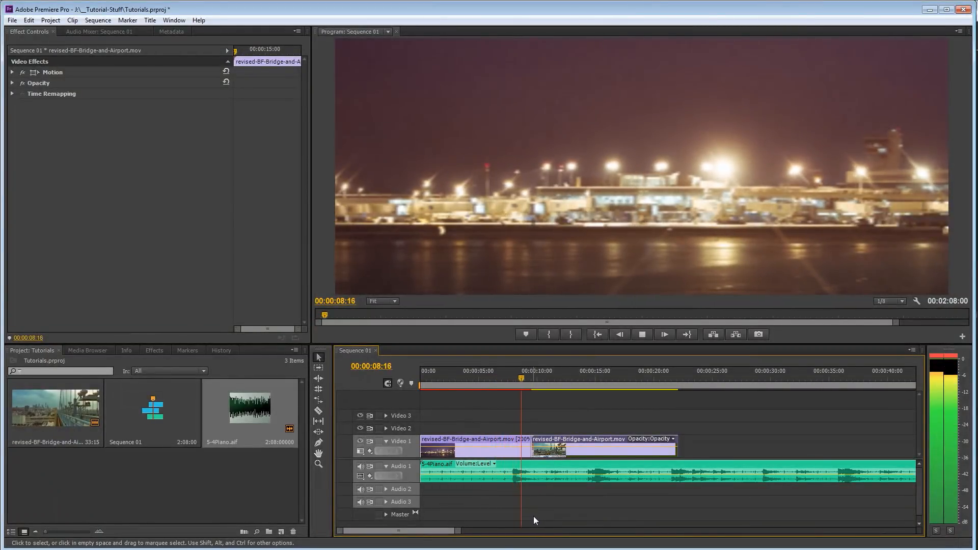
click(545, 370)
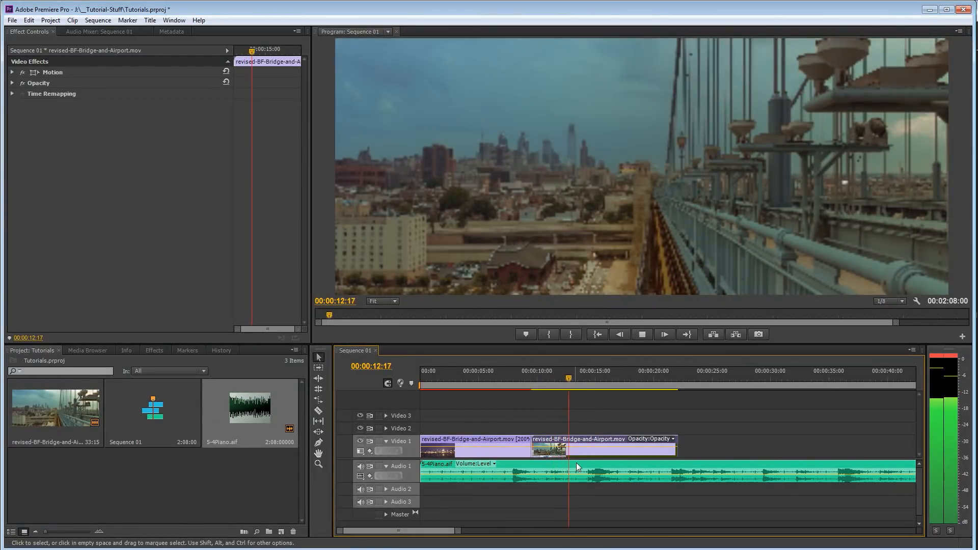
click(592, 391)
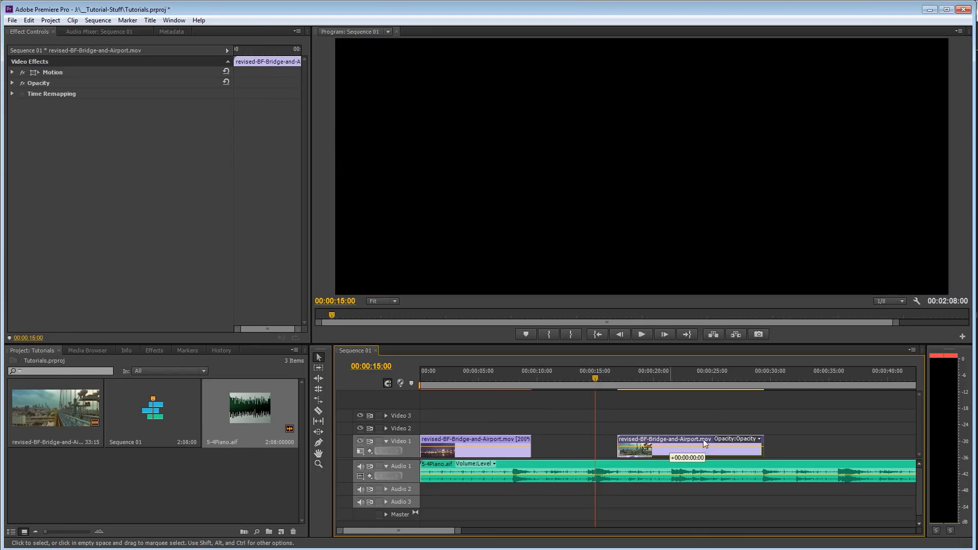
Step: Move the bridge clip to about 23 seconds and set the airport clip's speed to 125%
drag(686, 447, 759, 448)
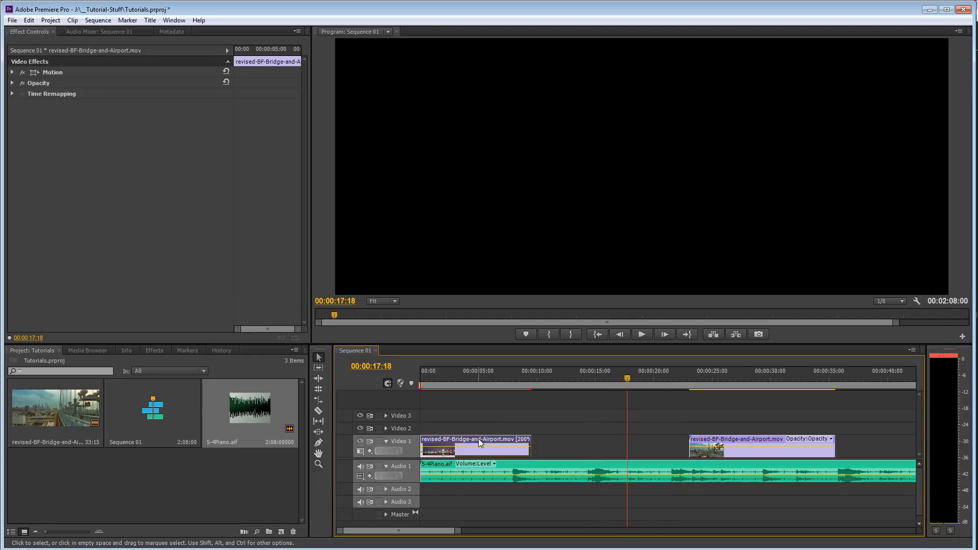
right_click(480, 444)
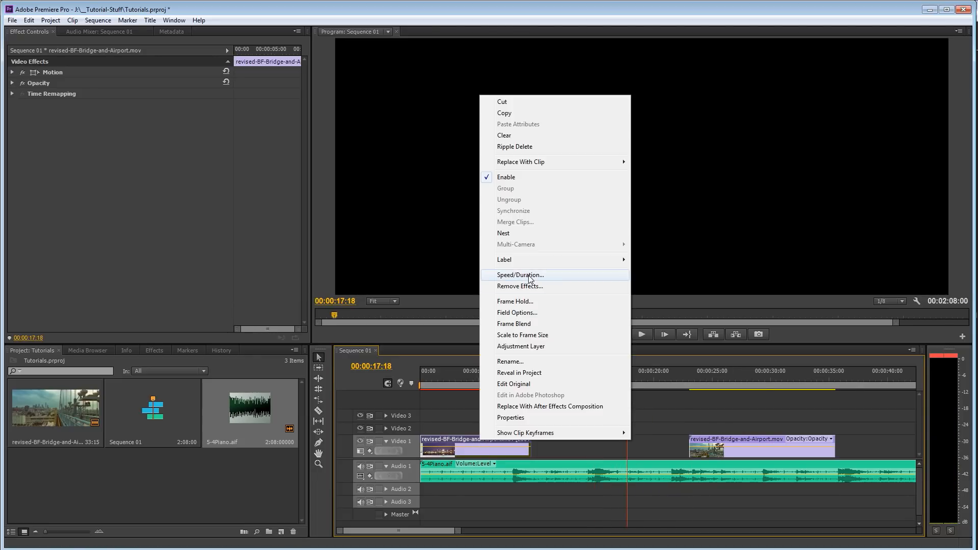
click(521, 275)
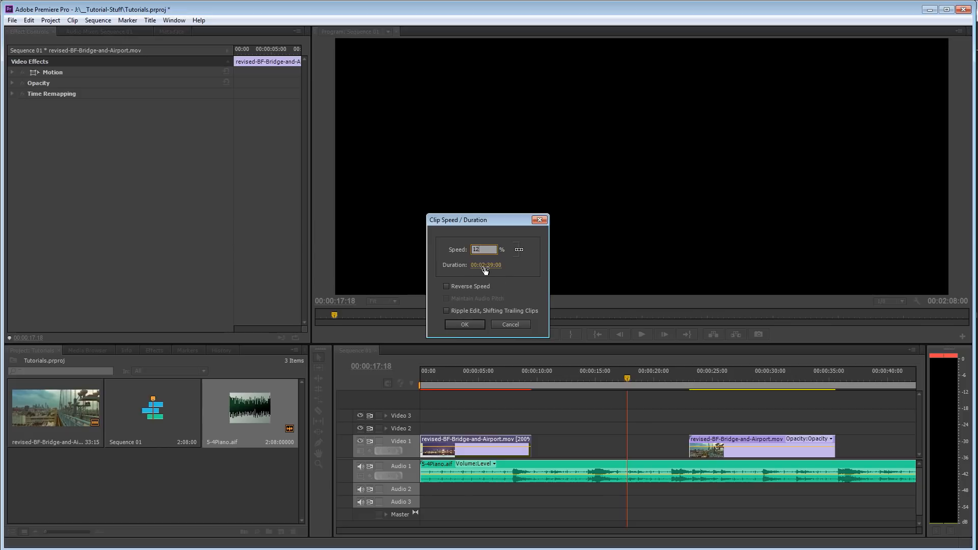
click(464, 324)
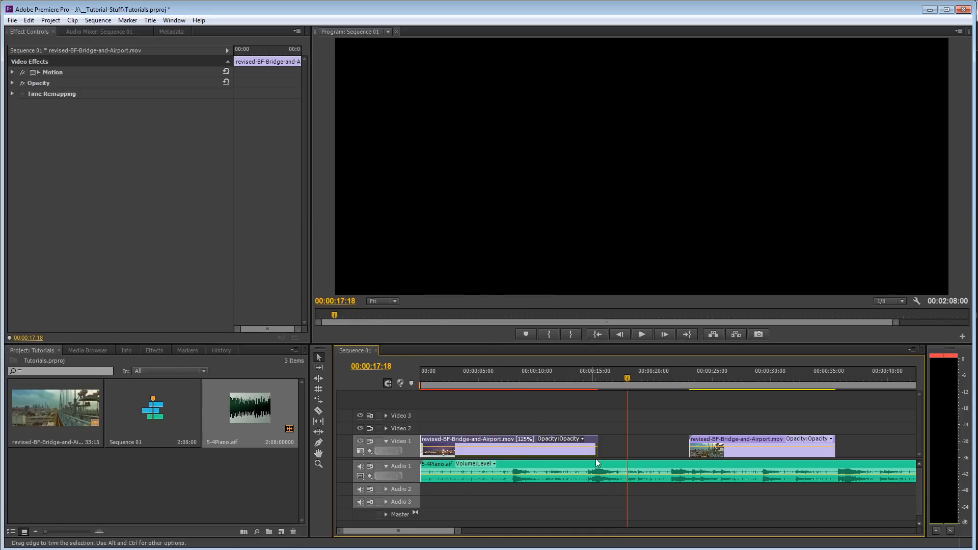
Step: Set the airport clip's speed back to 100%
right_click(502, 443)
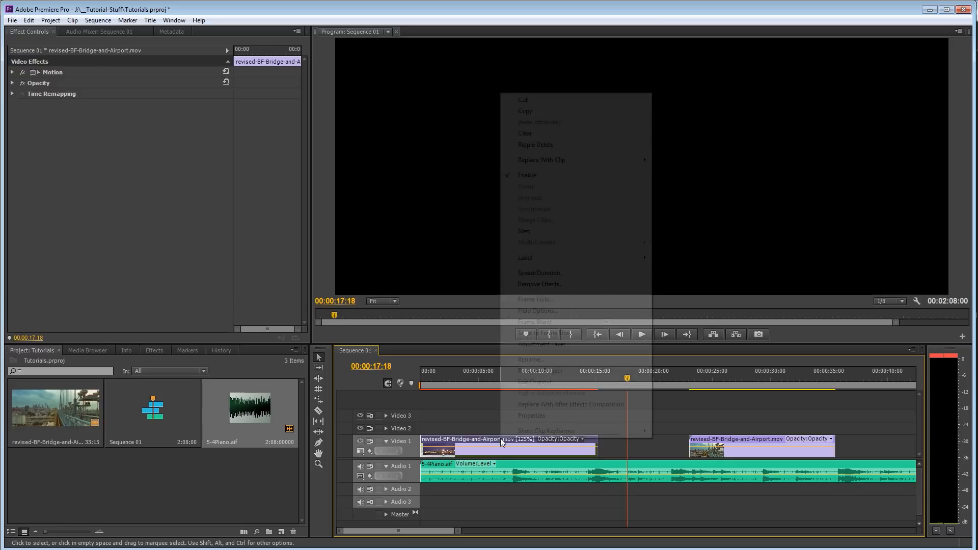
click(540, 272)
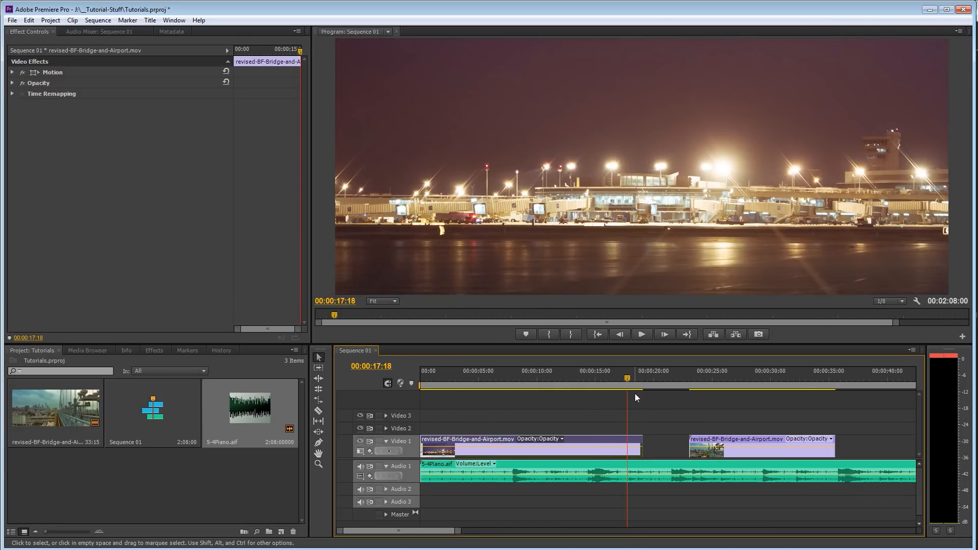
click(583, 378)
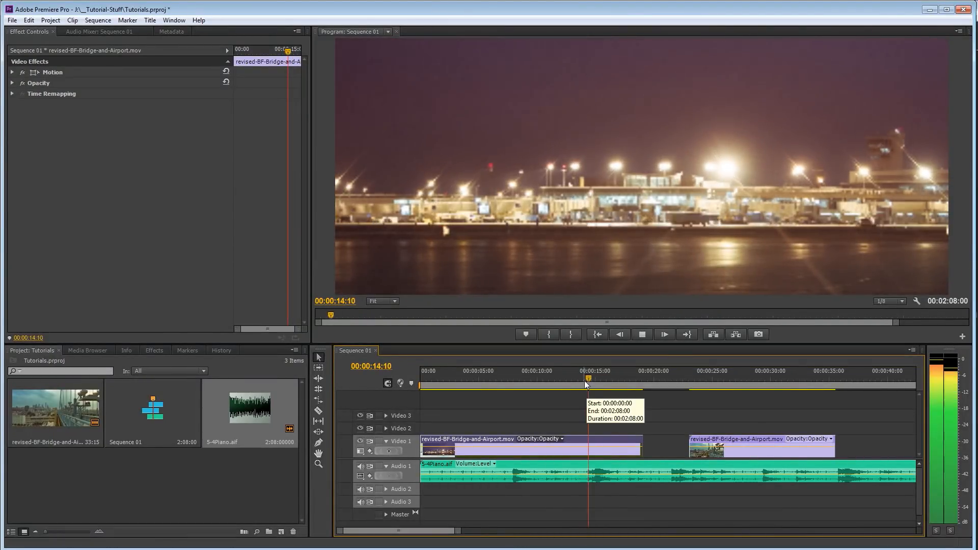
Step: Park the playhead on the beat near 14 seconds and trim the airport clip to end there
click(596, 382)
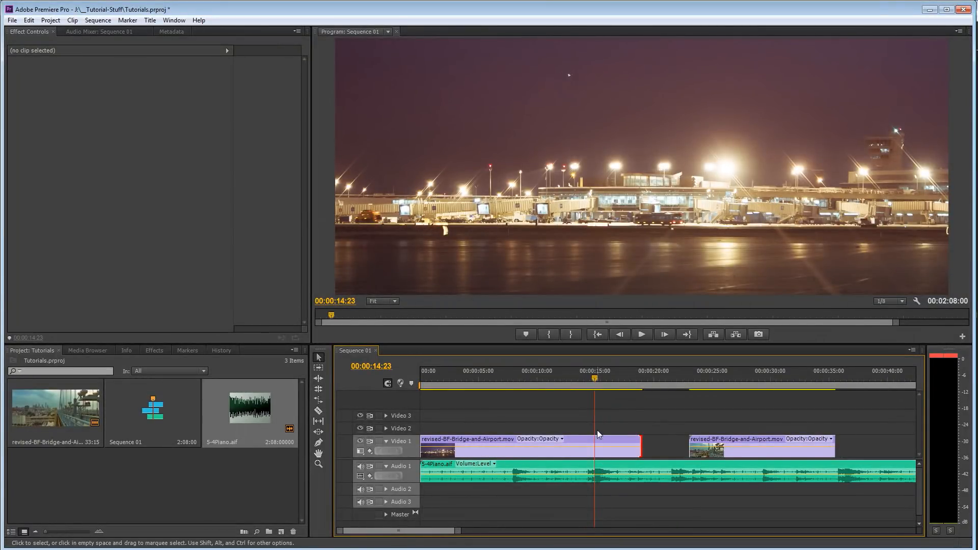
mouse_move(387, 384)
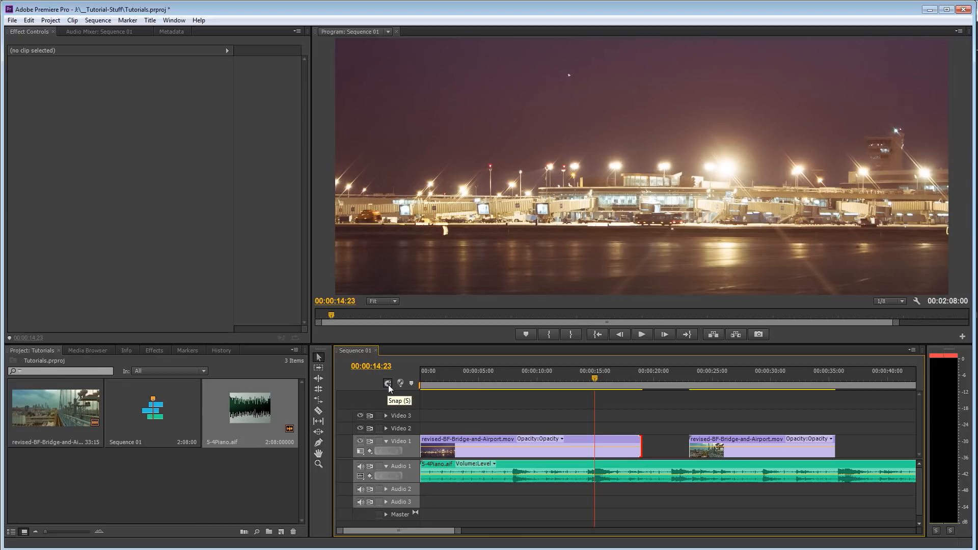
mouse_move(390, 392)
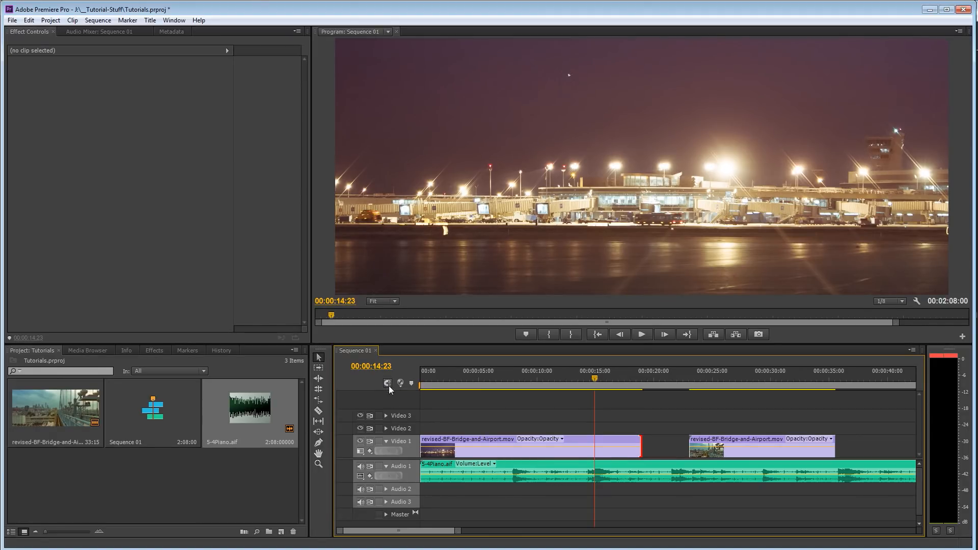
drag(636, 446, 603, 447)
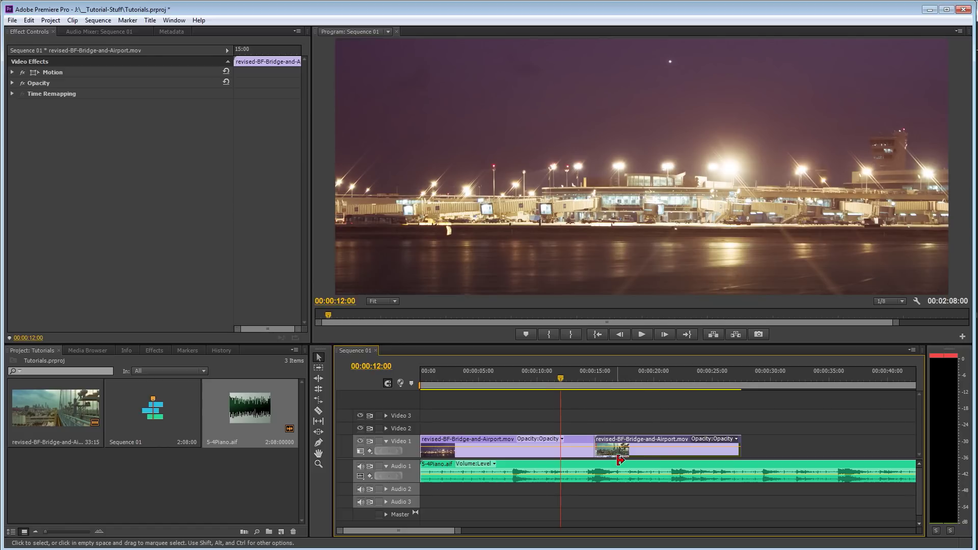
click(641, 334)
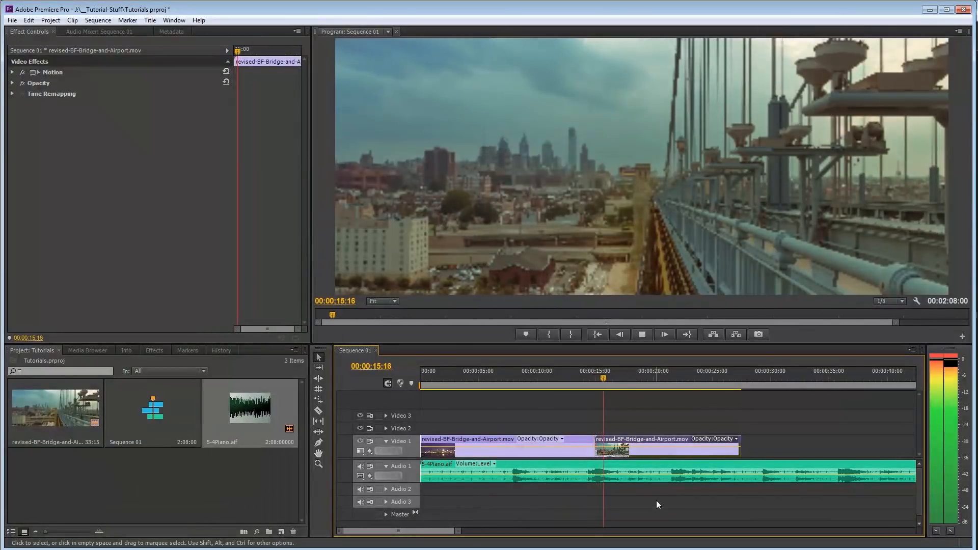
click(642, 334)
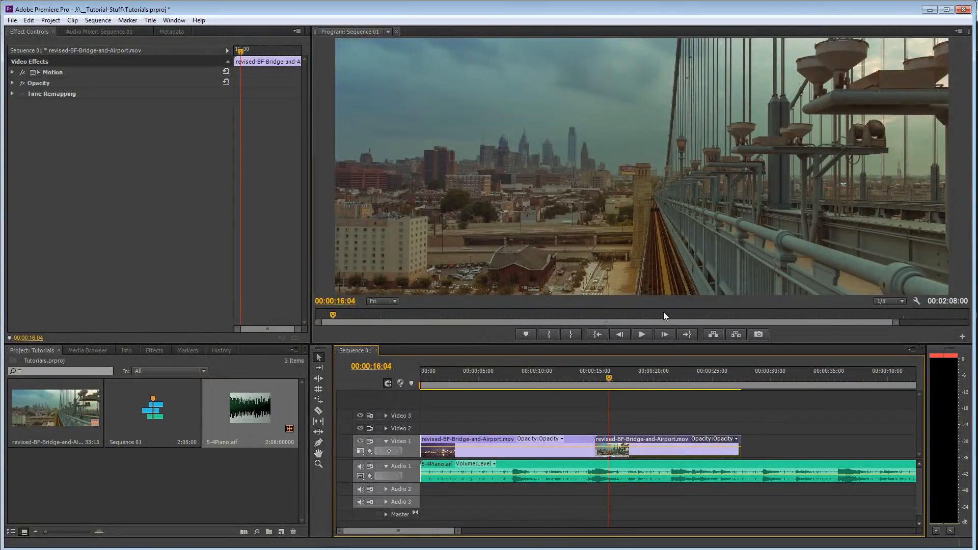
click(586, 379)
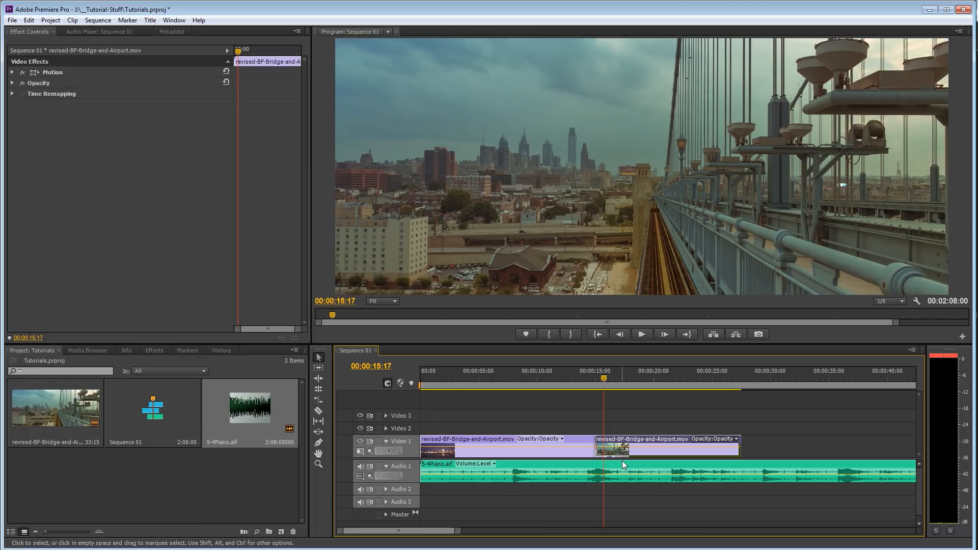
mouse_move(622, 465)
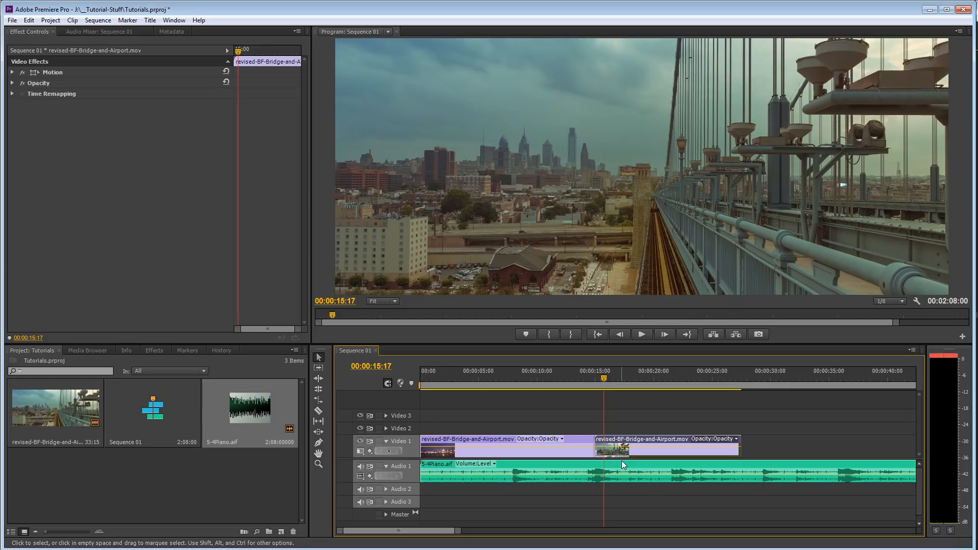
mouse_move(531, 511)
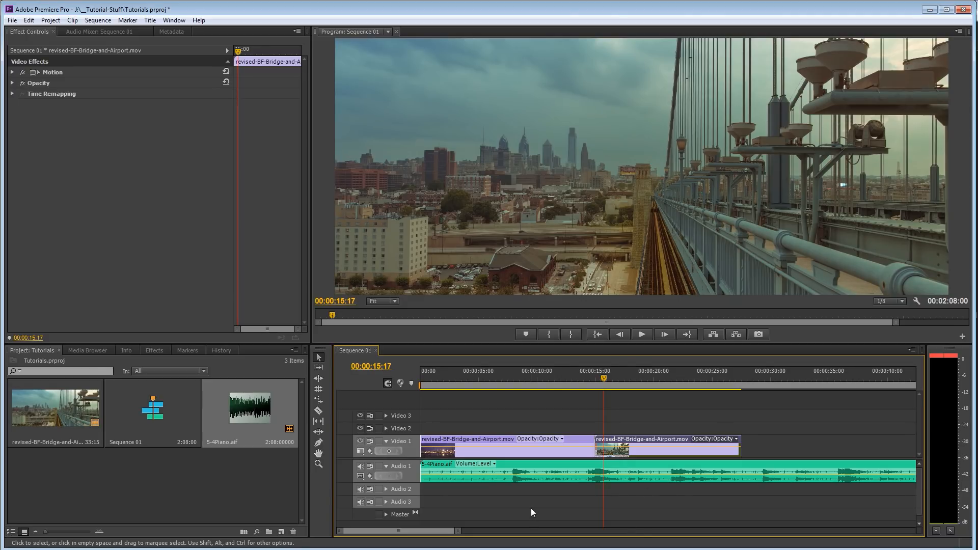